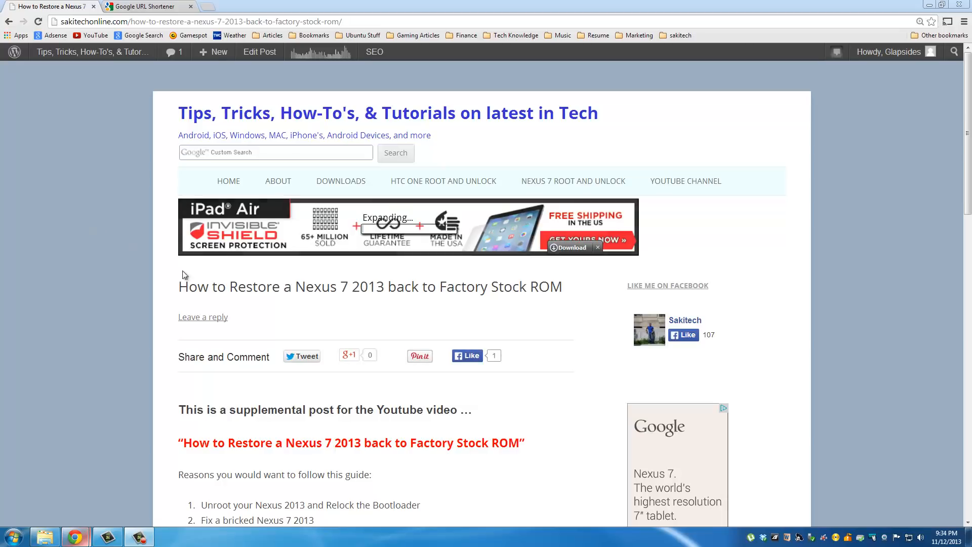
Scroll down the Nexus 7 restore post and highlight the Required Files heading
{"action": "scroll", "scroll_direction": "down", "scroll_amount": 3}
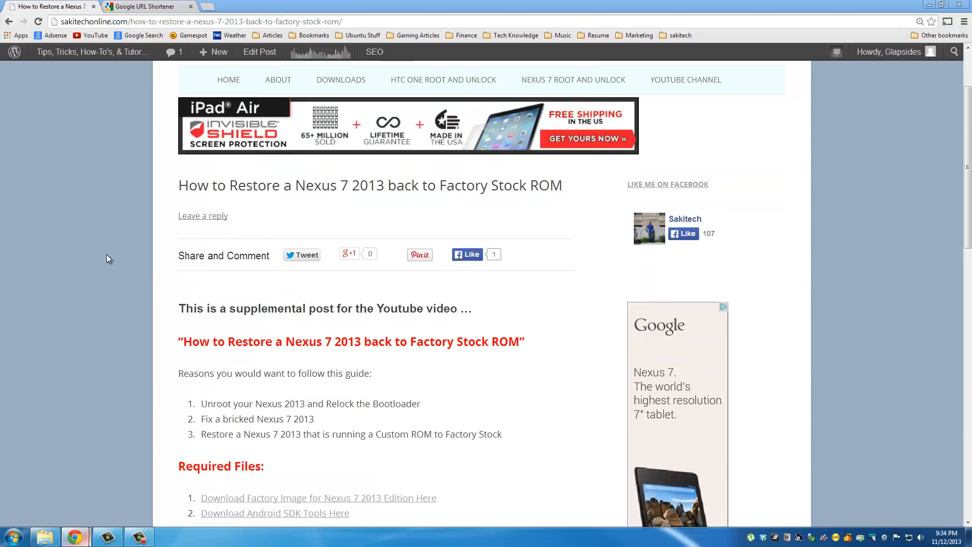
{"action": "scroll", "scroll_direction": "down", "scroll_amount": 3}
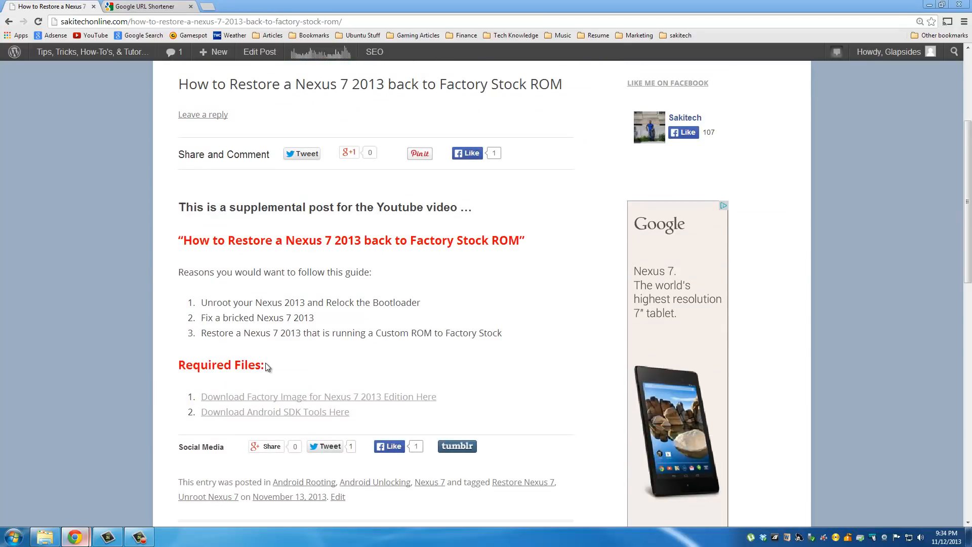
{"action": "double_click", "coordinate": [254, 365]}
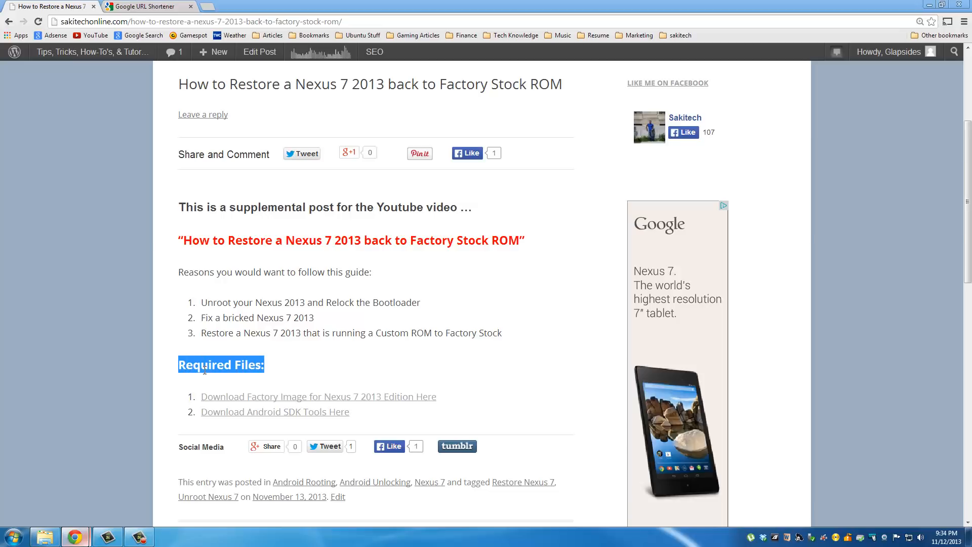
{"action": "mouse_move", "coordinate": [346, 402]}
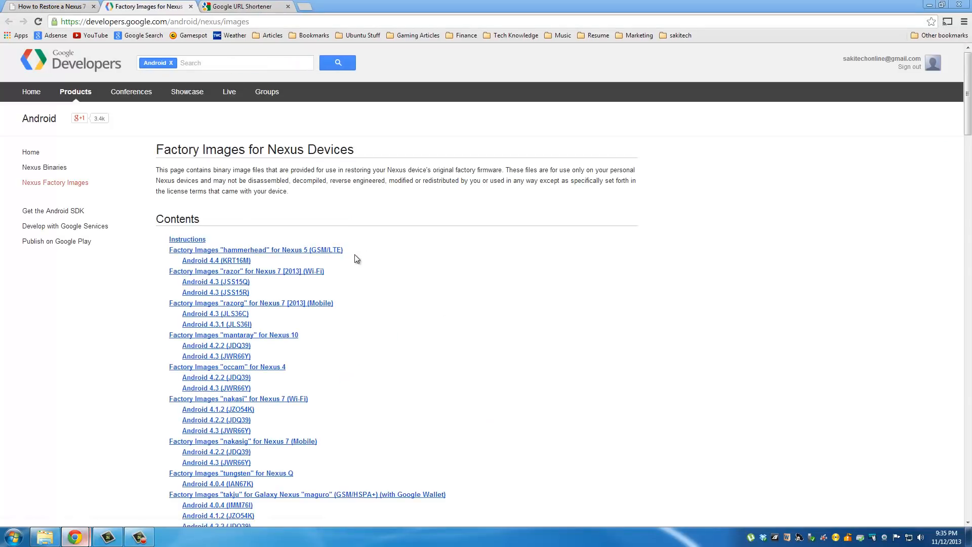
{"action": "mouse_move", "coordinate": [367, 265]}
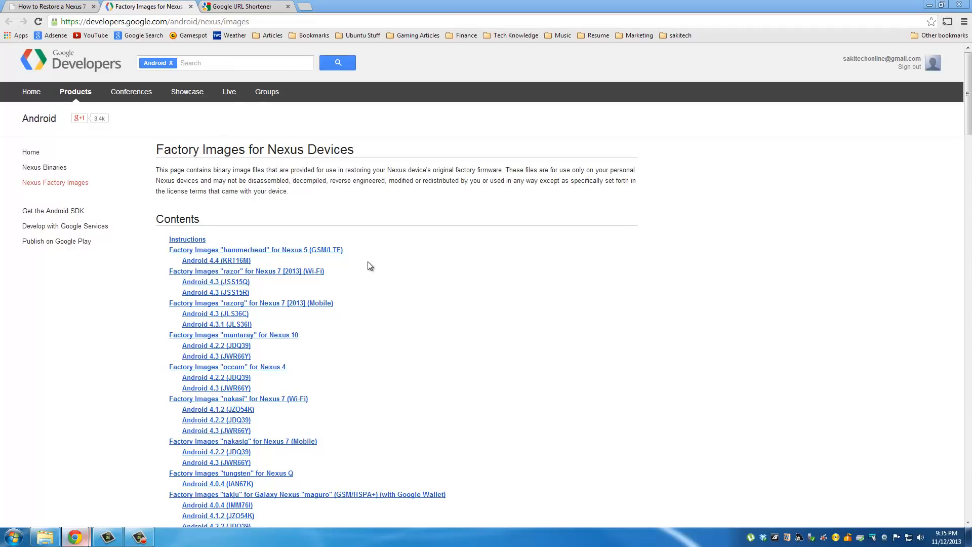
{"action": "mouse_move", "coordinate": [364, 267]}
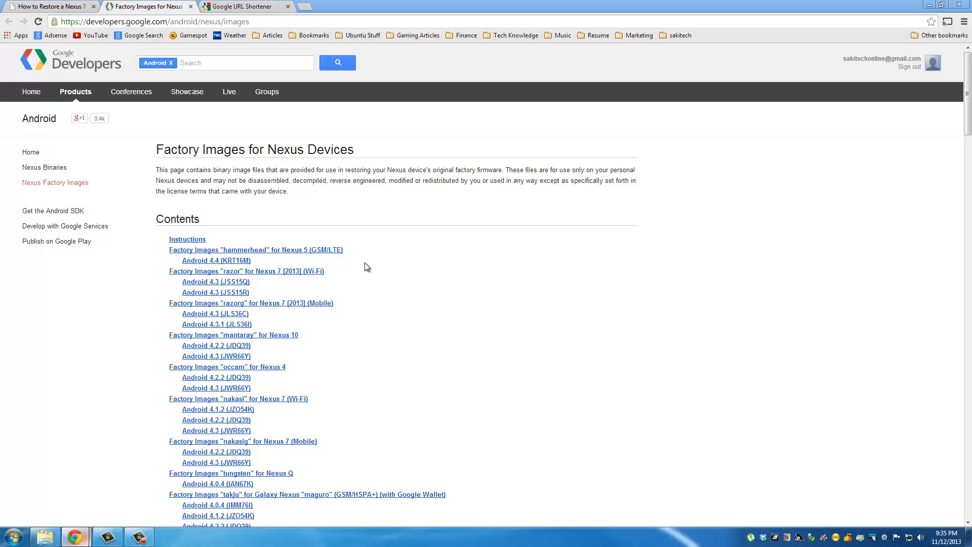
{"action": "mouse_move", "coordinate": [295, 276]}
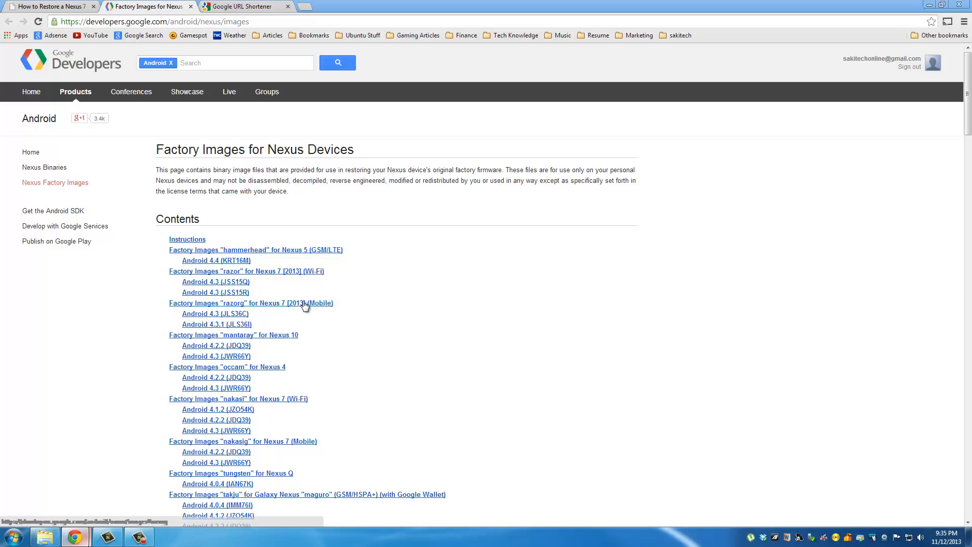
{"action": "mouse_move", "coordinate": [323, 282]}
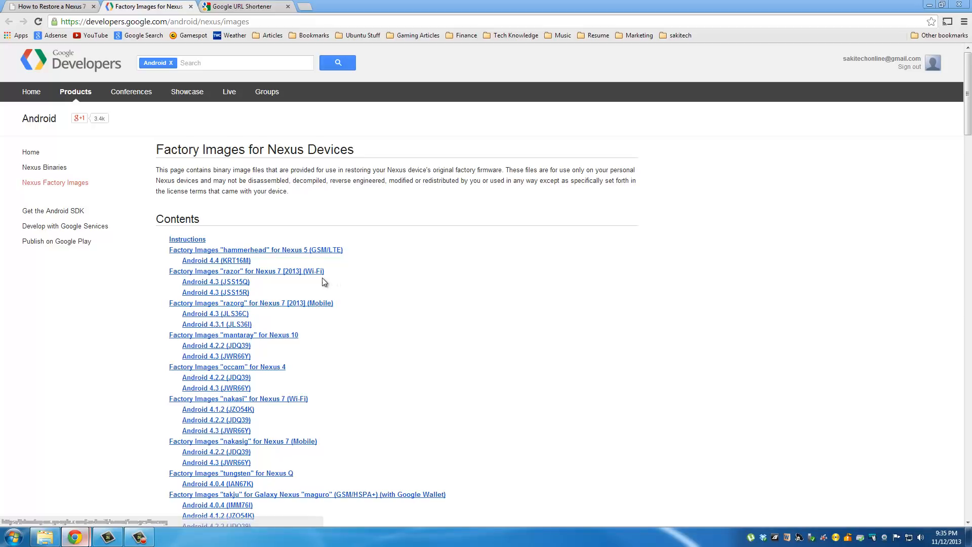
{"action": "mouse_move", "coordinate": [309, 276]}
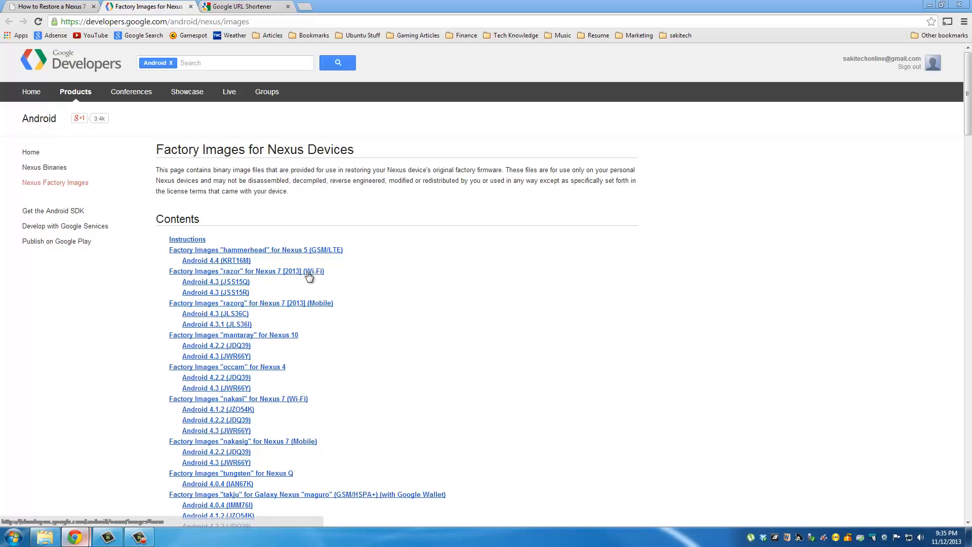
Jump to the 'razor' Nexus 7 [2013] (Wi-Fi) factory image table from Contents
{"action": "left_click", "coordinate": [246, 271]}
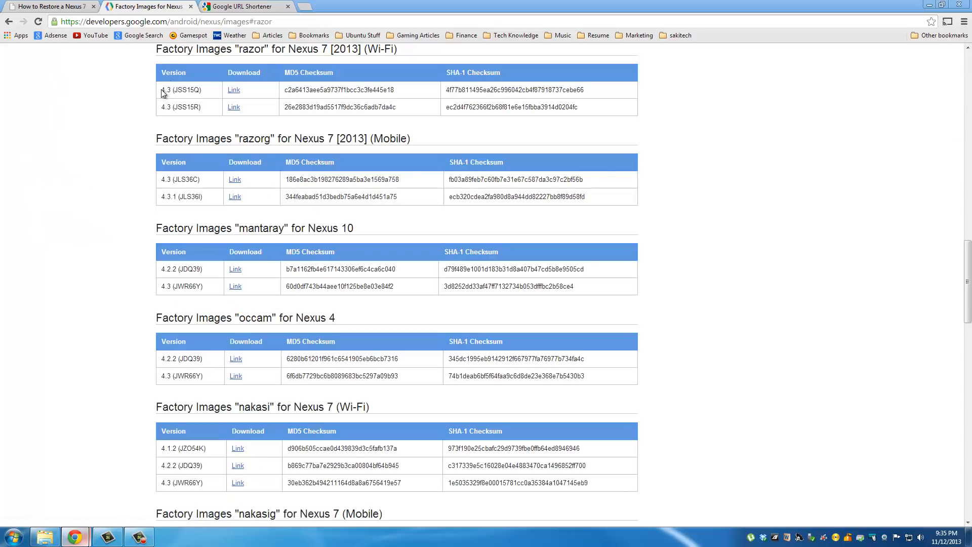
{"action": "double_click", "coordinate": [180, 90]}
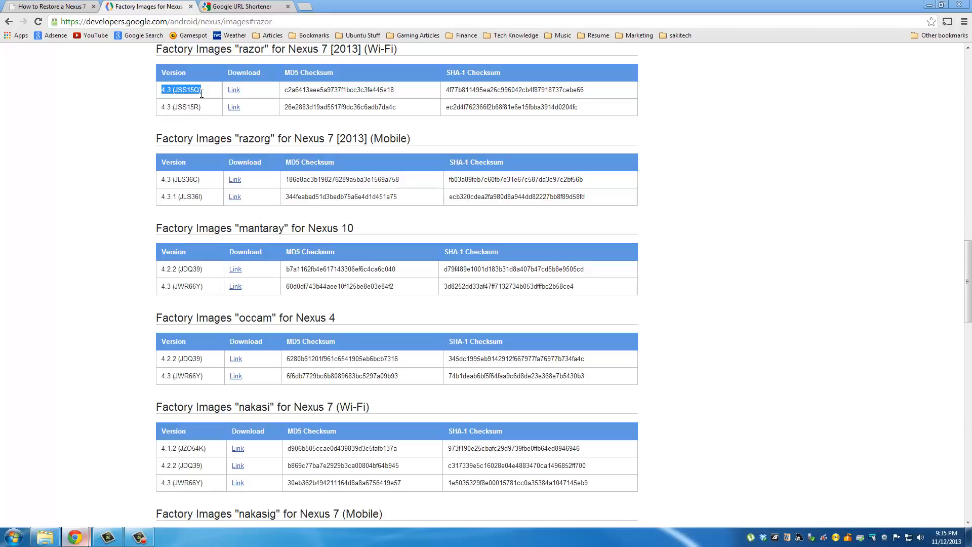
{"action": "mouse_move", "coordinate": [251, 88]}
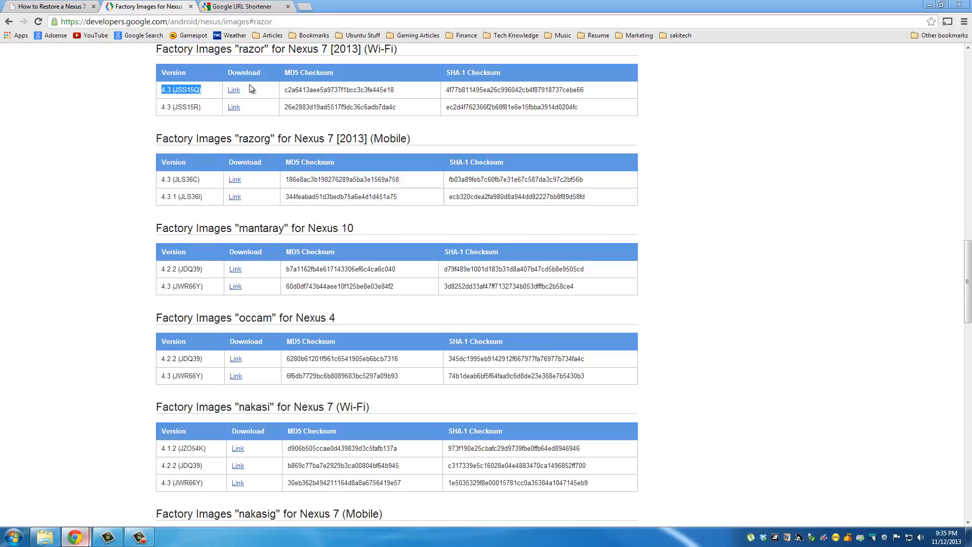
{"action": "mouse_move", "coordinate": [234, 89]}
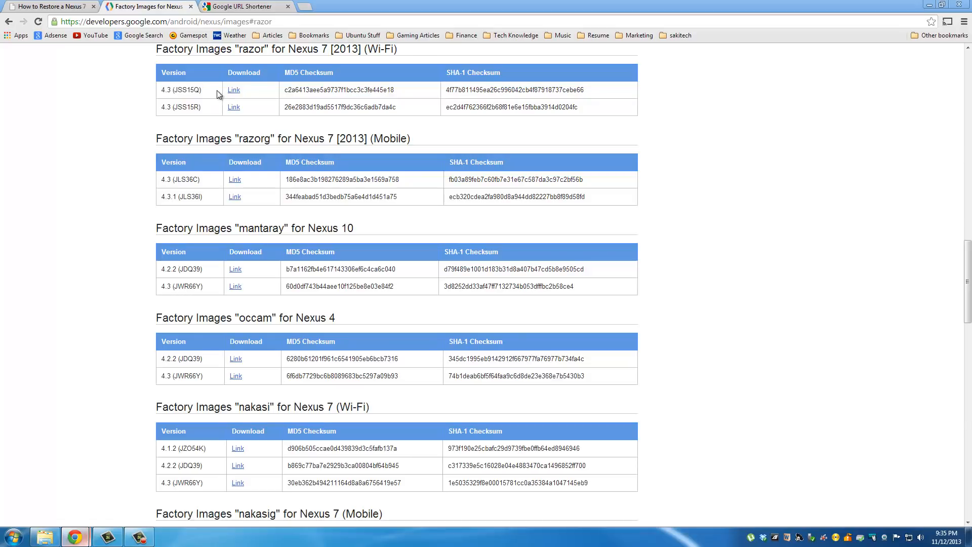
{"action": "mouse_move", "coordinate": [49, 6]}
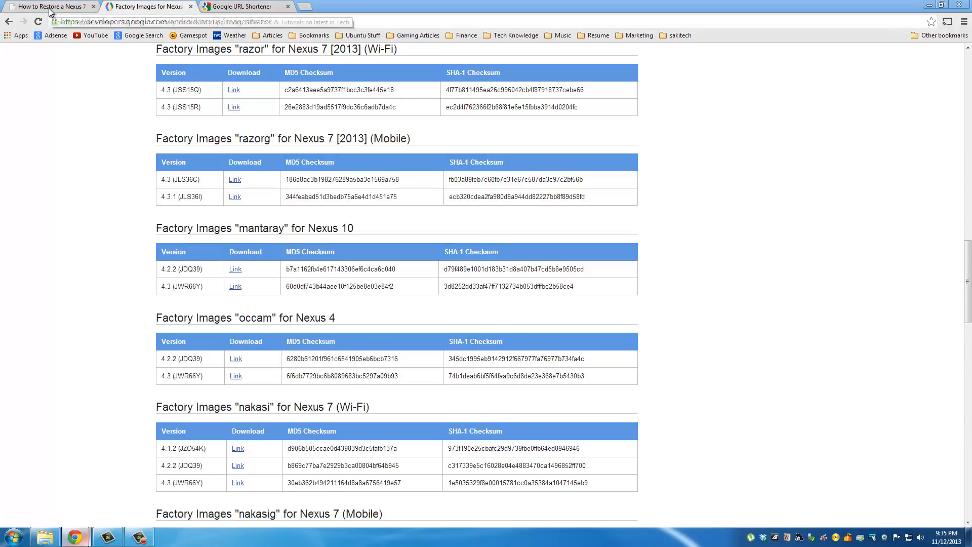
Return to the restore blog post and follow 'Download Android SDK Tools Here'
{"action": "left_click", "coordinate": [47, 6]}
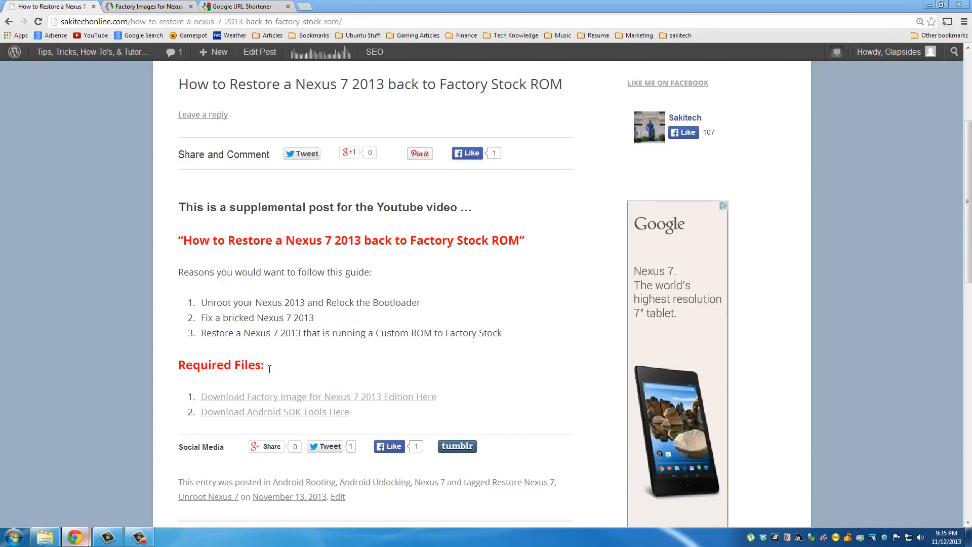
{"action": "mouse_move", "coordinate": [284, 412]}
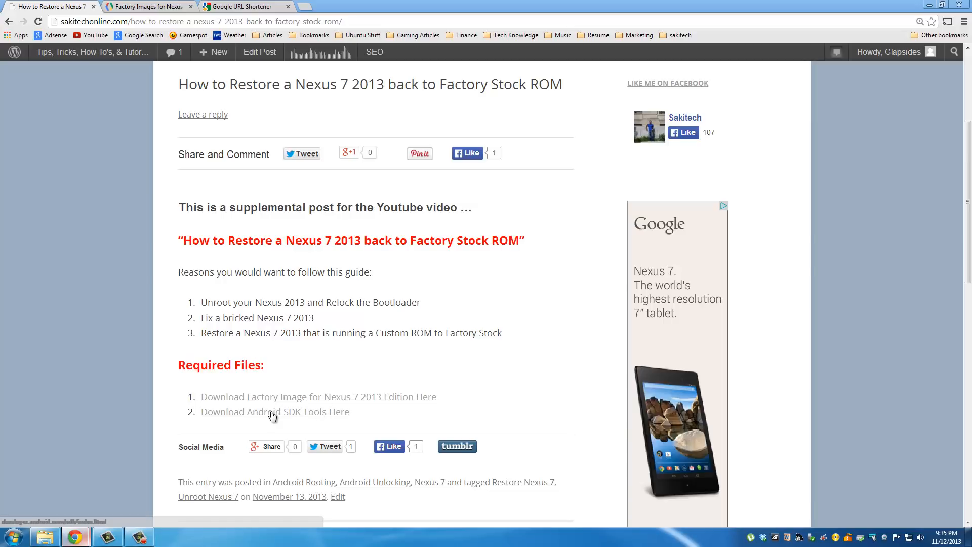
{"action": "left_click", "coordinate": [274, 412]}
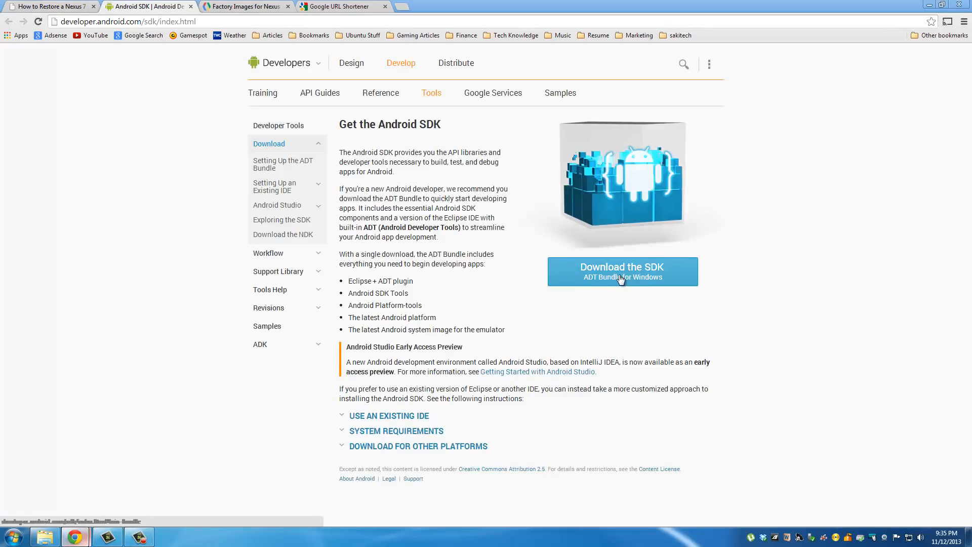
Agree to the SDK license, pick 64-bit, and download the ADT Bundle for Windows
{"action": "left_click", "coordinate": [622, 271]}
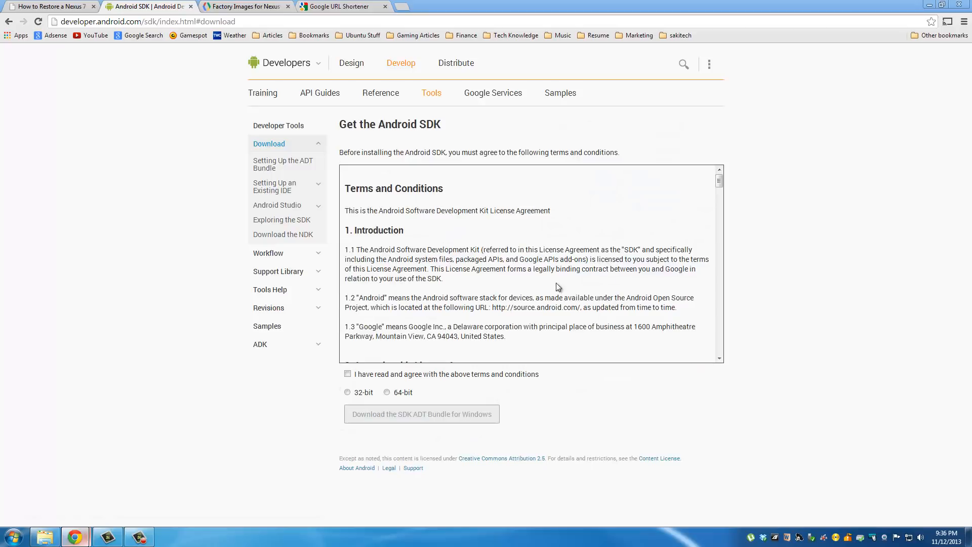
{"action": "left_click", "coordinate": [347, 374]}
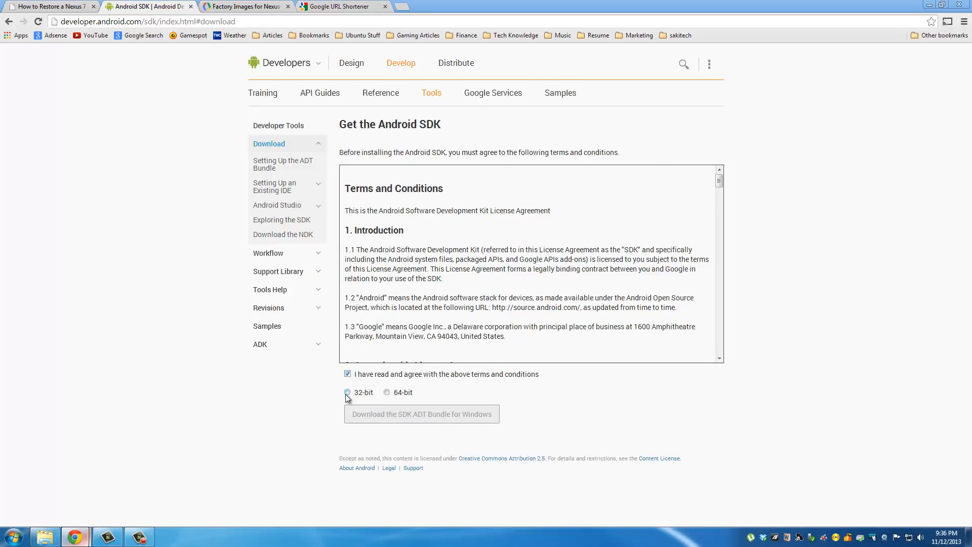
{"action": "left_click", "coordinate": [387, 392]}
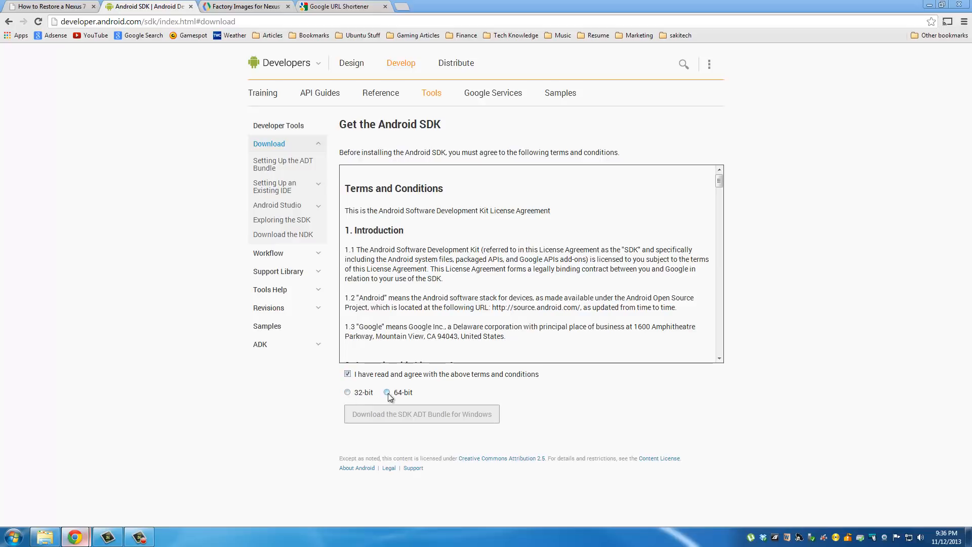
{"action": "left_click", "coordinate": [386, 392]}
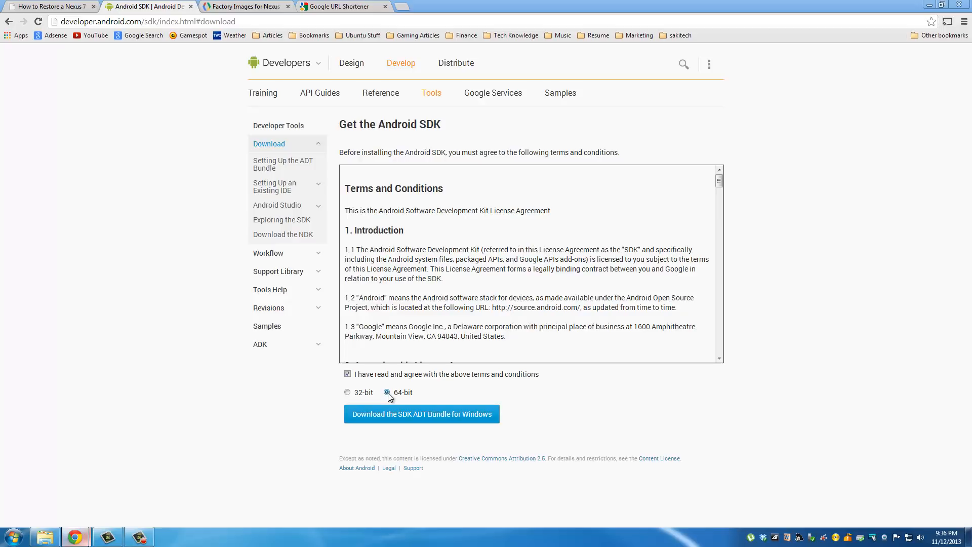
{"action": "left_click", "coordinate": [422, 414]}
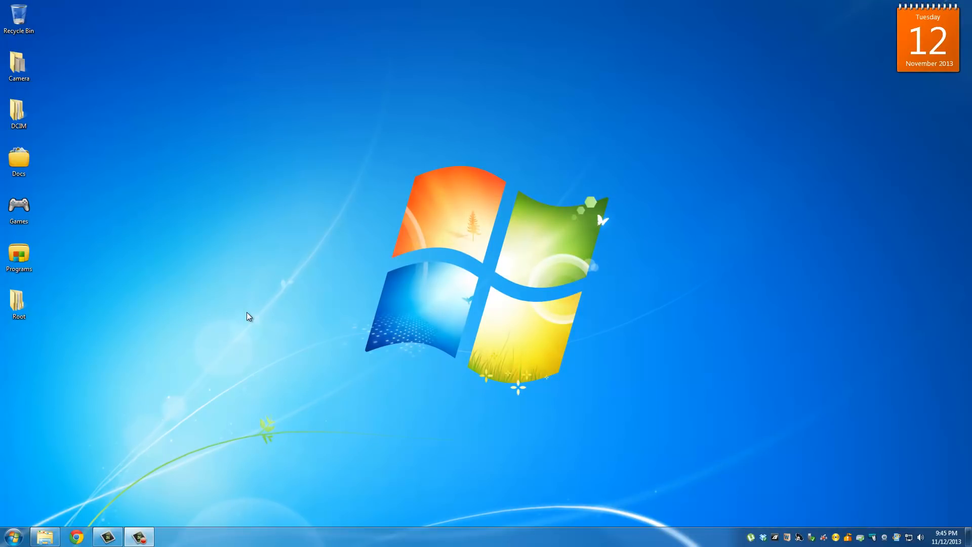
Open Root, then Nexus 7 2013 Files, then the Restore folder
{"action": "left_click", "coordinate": [19, 304]}
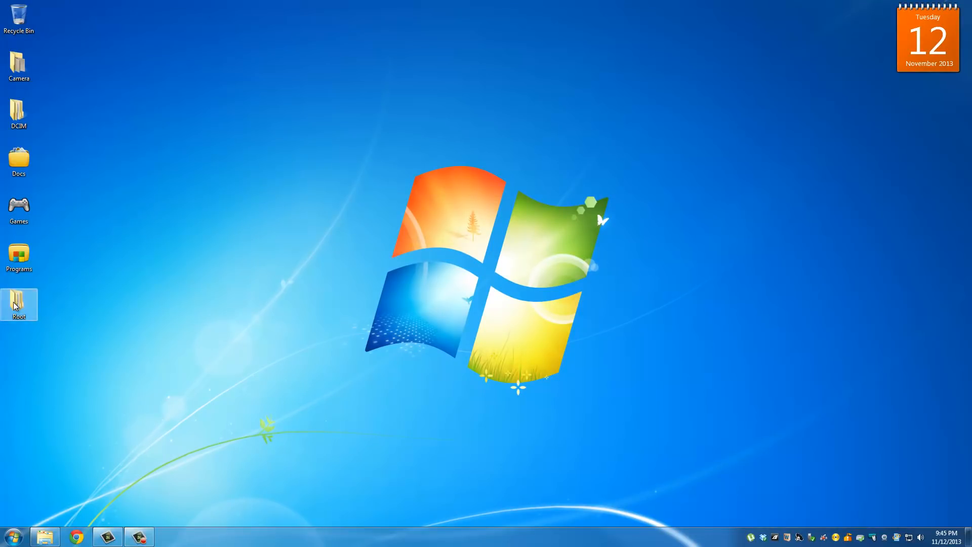
{"action": "double_click", "coordinate": [18, 304]}
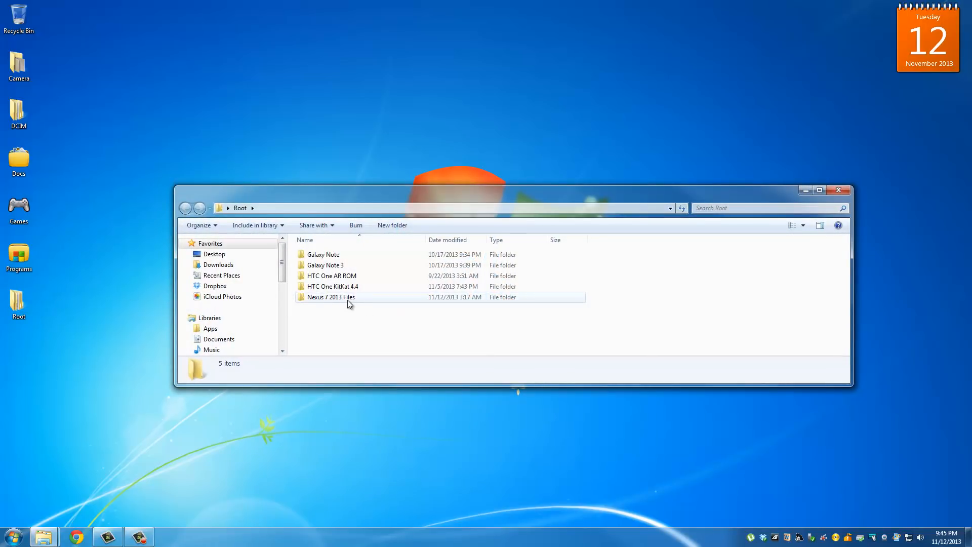
{"action": "mouse_move", "coordinate": [331, 297]}
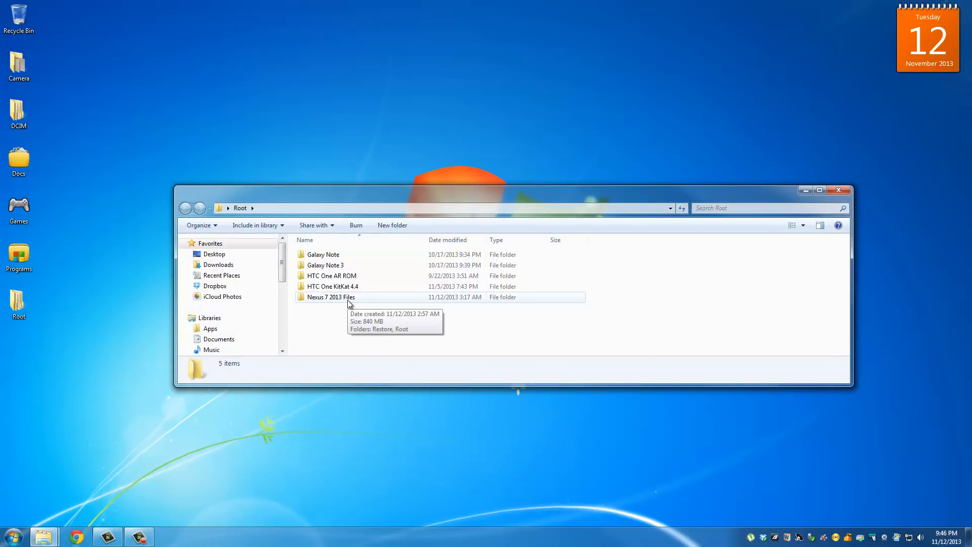
{"action": "double_click", "coordinate": [331, 297]}
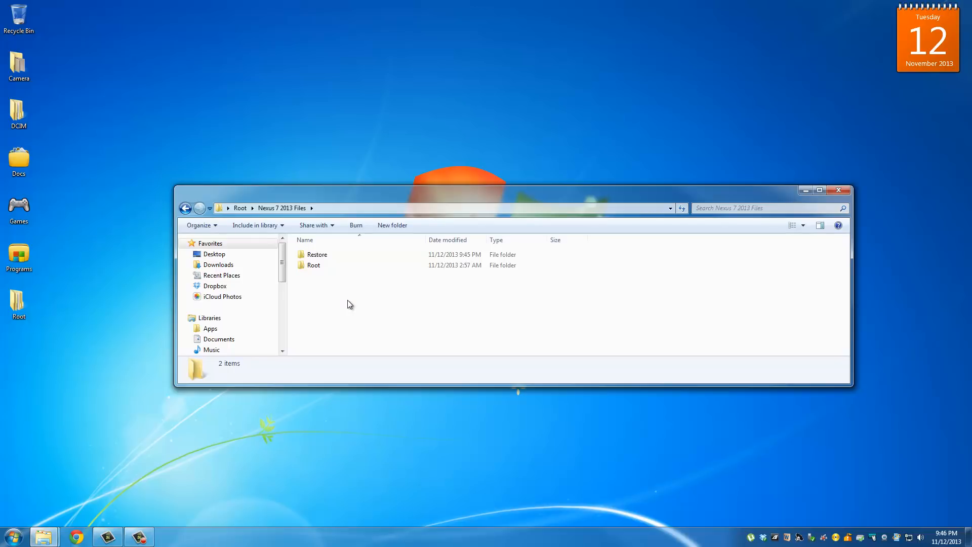
{"action": "left_click", "coordinate": [317, 254]}
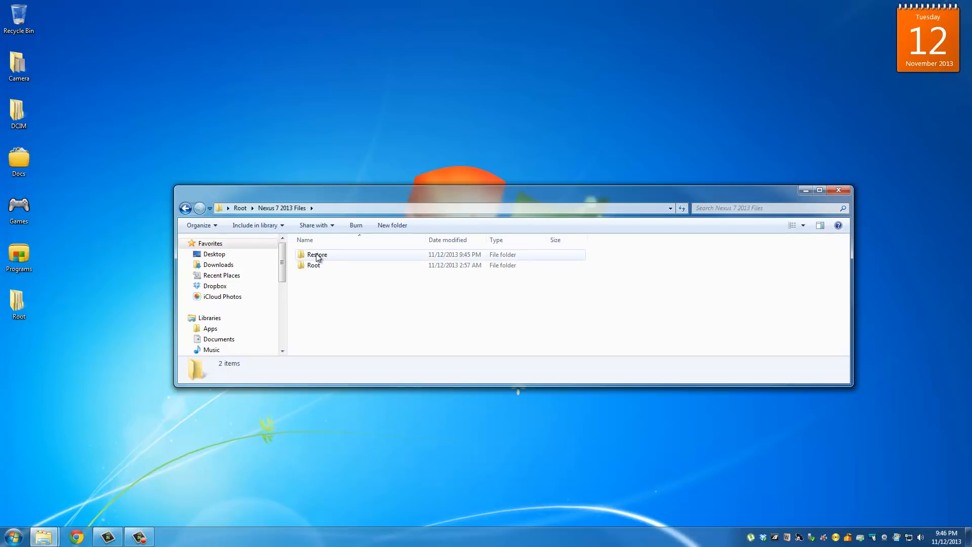
{"action": "double_click", "coordinate": [318, 254]}
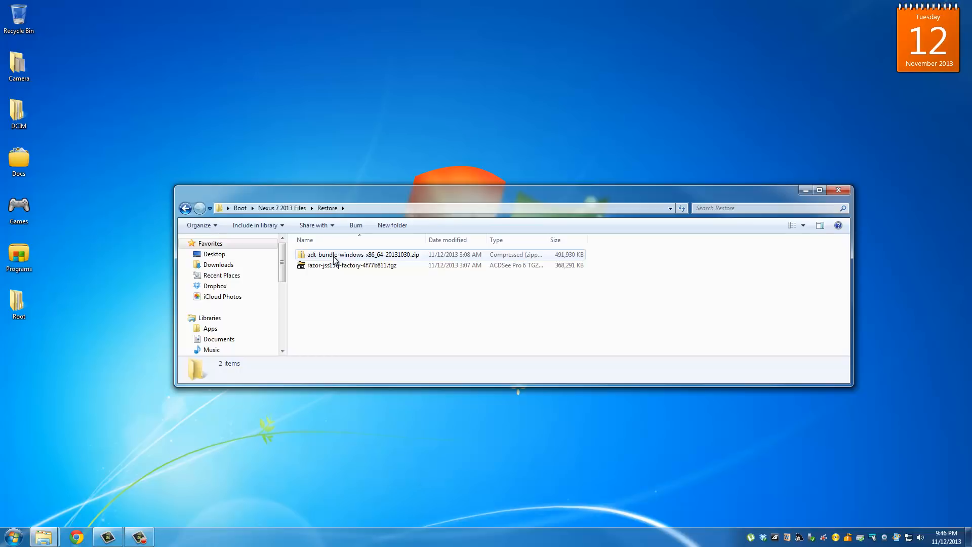
Extract the adt-bundle zip to its own folder and delete the original zip
{"action": "left_click", "coordinate": [362, 254]}
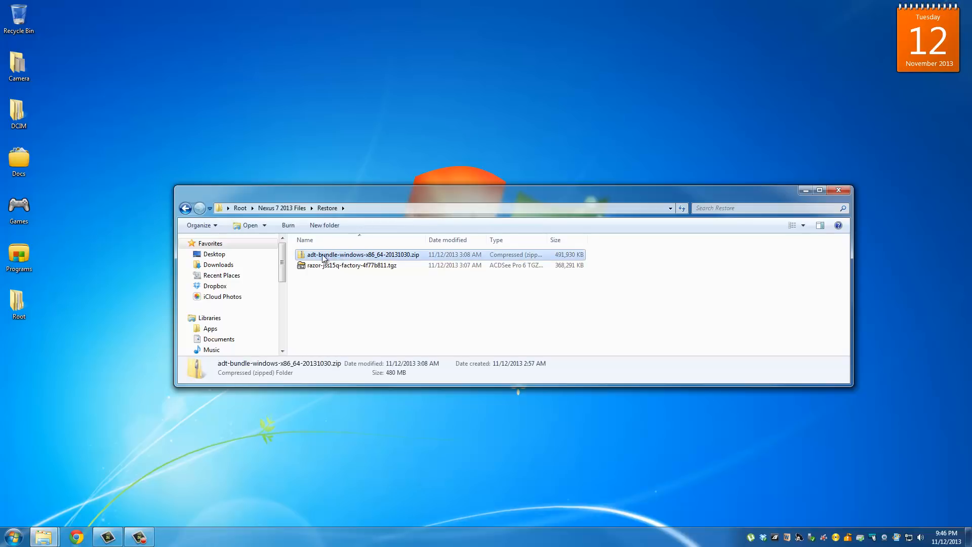
{"action": "right_click", "coordinate": [363, 255]}
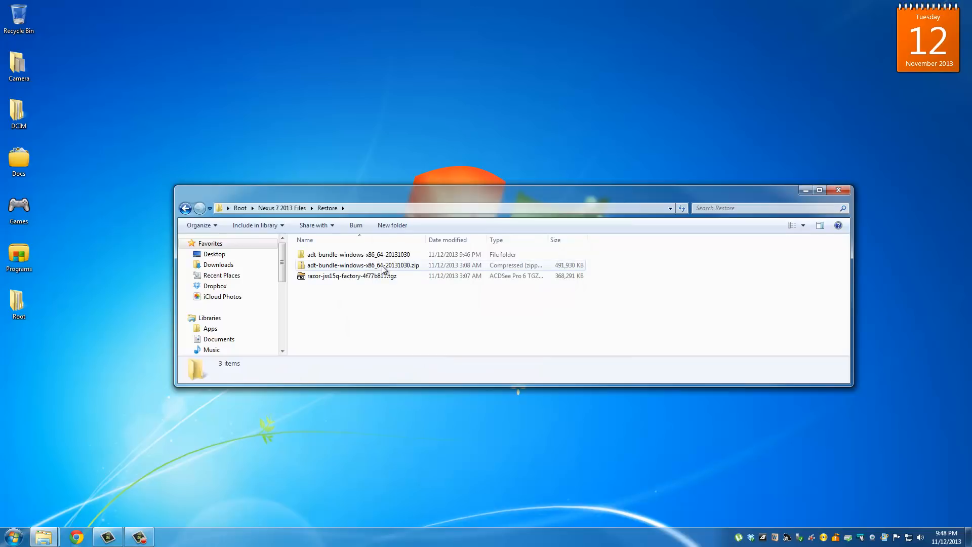
{"action": "right_click", "coordinate": [363, 265]}
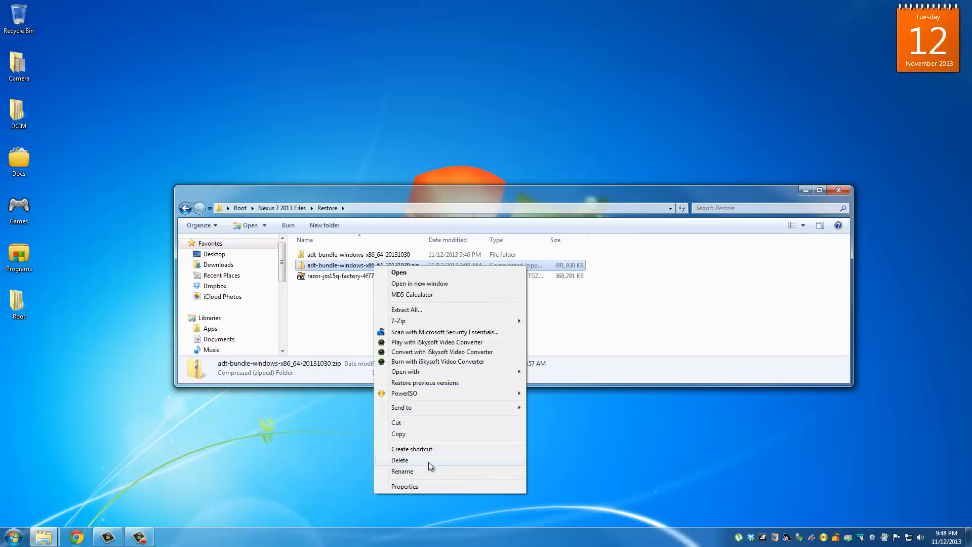
{"action": "left_click", "coordinate": [400, 461]}
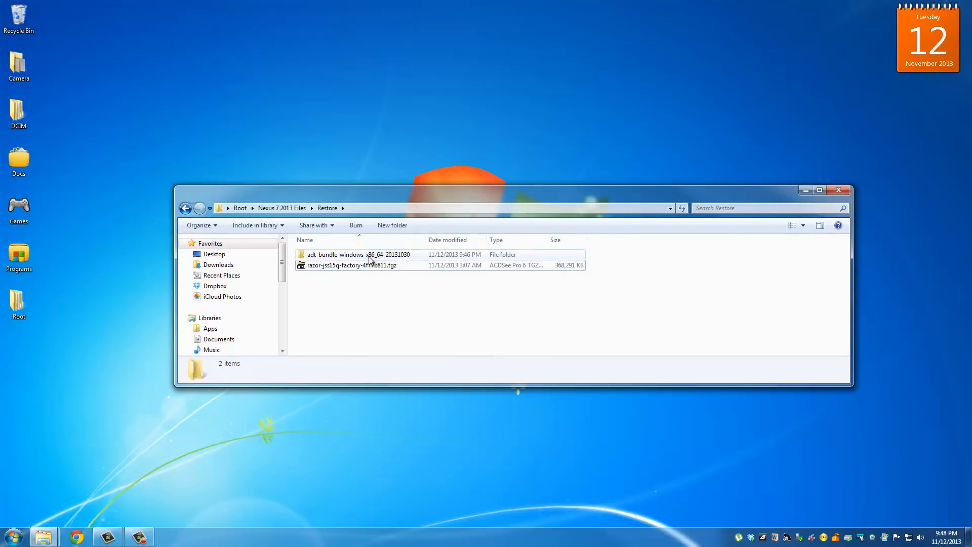
Copy the platform-tools folder from adt-bundle > sdk
{"action": "double_click", "coordinate": [358, 255]}
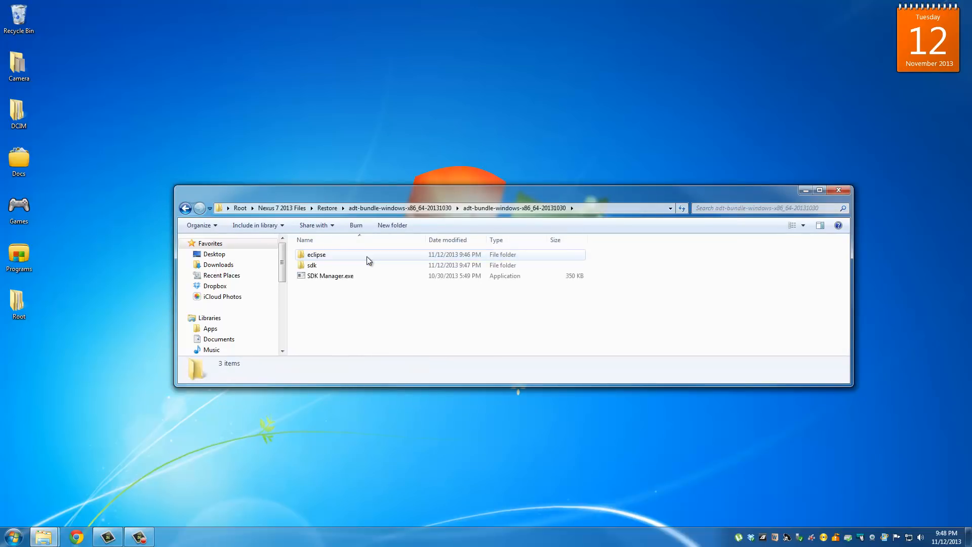
{"action": "double_click", "coordinate": [311, 265]}
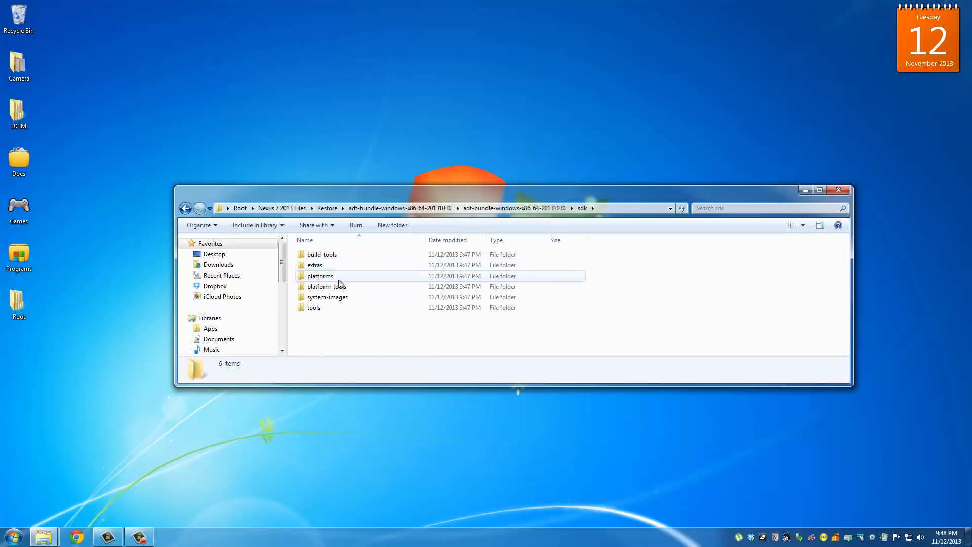
{"action": "left_click", "coordinate": [325, 286]}
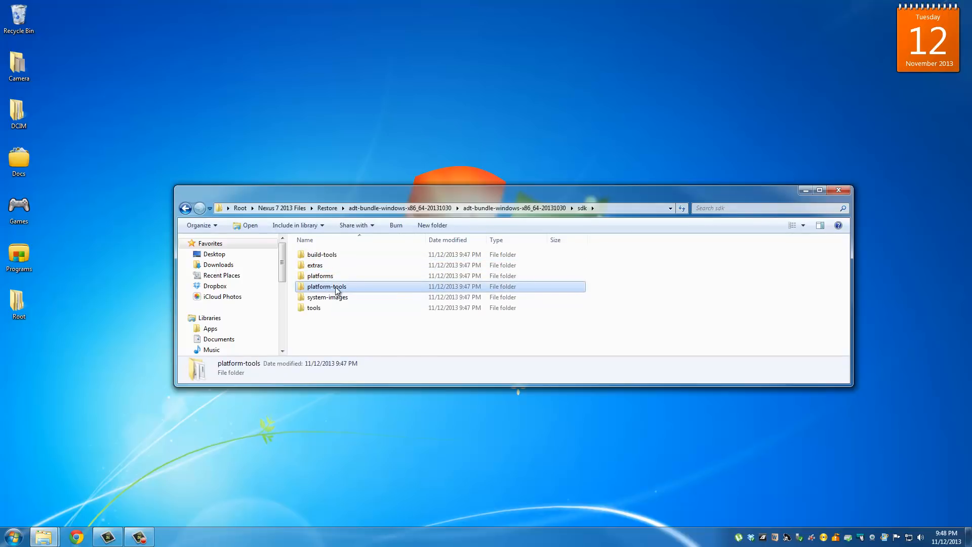
{"action": "right_click", "coordinate": [325, 286]}
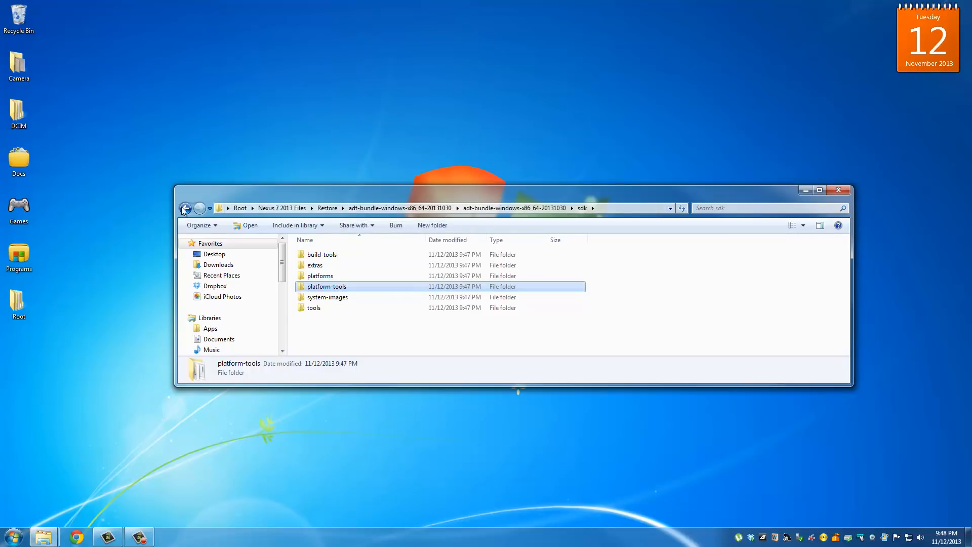
Paste platform-tools into Restore and start deleting the adt-bundle folder
{"action": "left_click", "coordinate": [185, 208]}
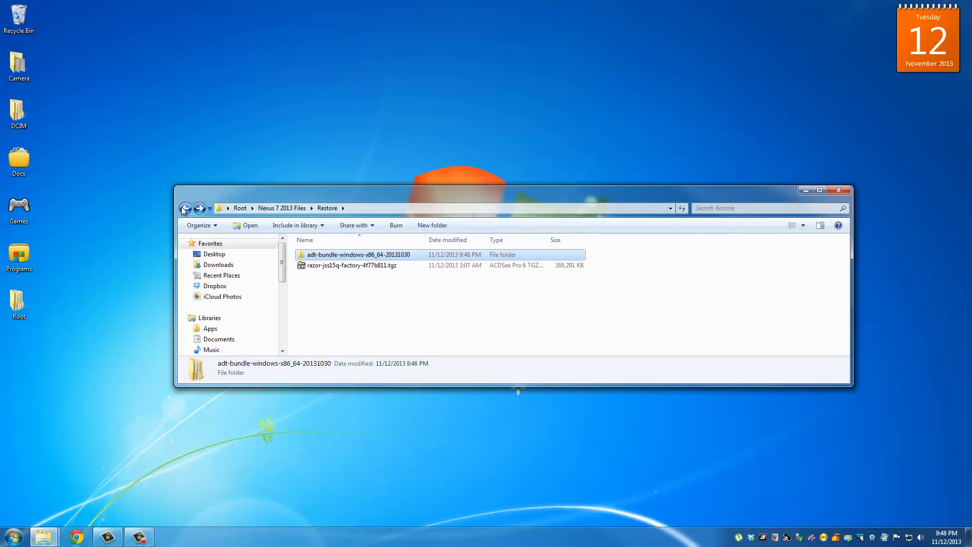
{"action": "left_click", "coordinate": [357, 294]}
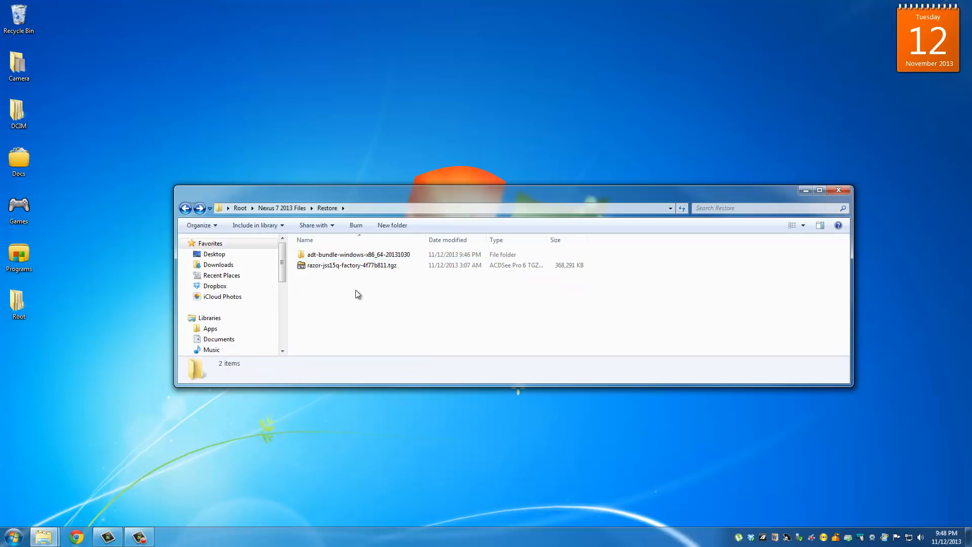
{"action": "right_click", "coordinate": [357, 295]}
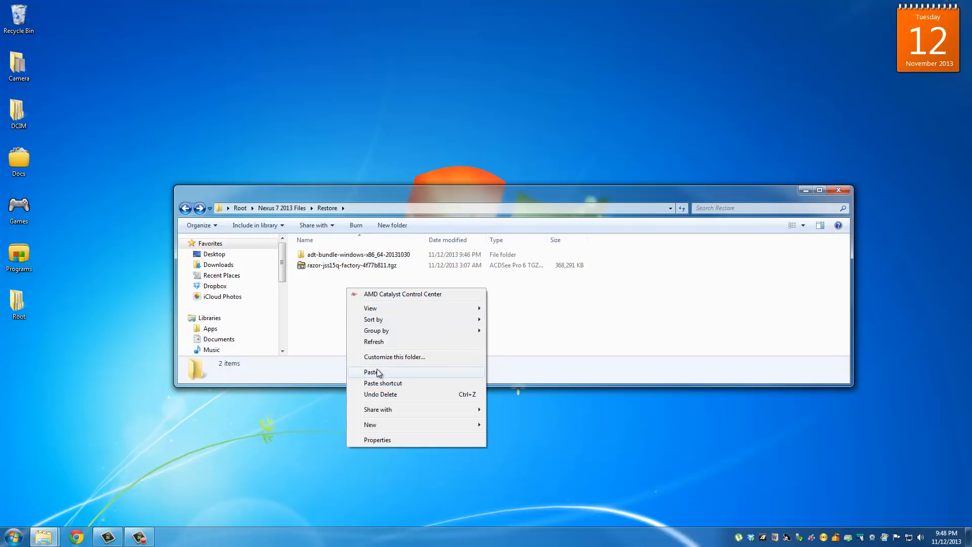
{"action": "left_click", "coordinate": [371, 372]}
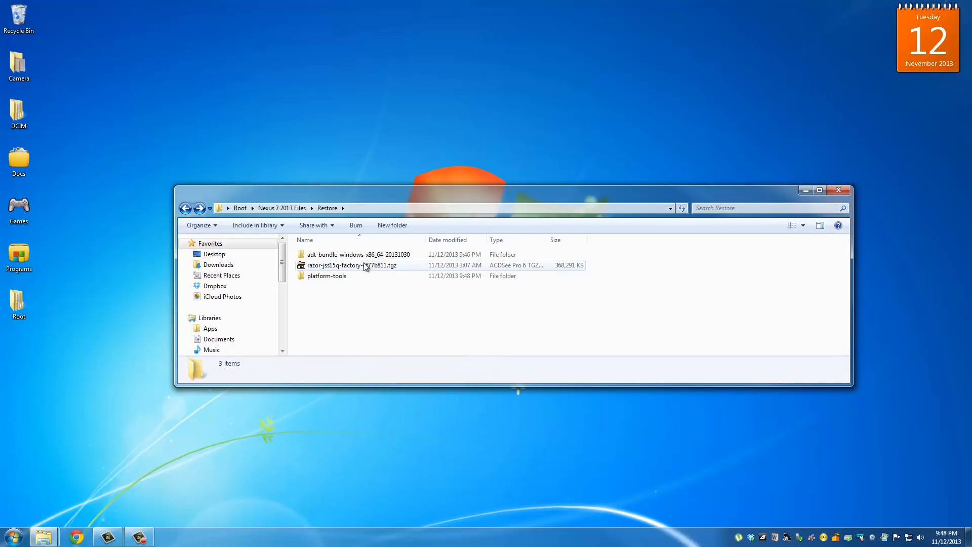
{"action": "right_click", "coordinate": [358, 254]}
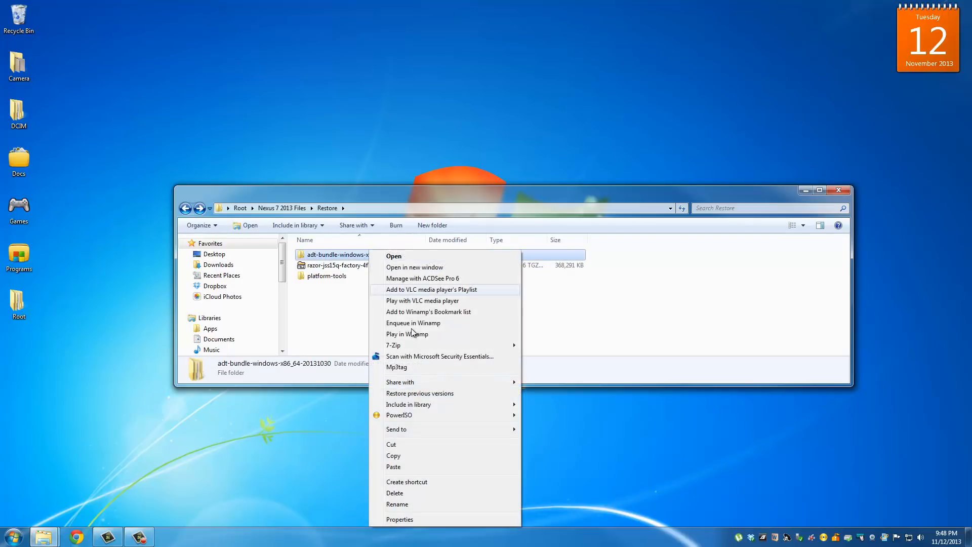
{"action": "left_click", "coordinate": [395, 492]}
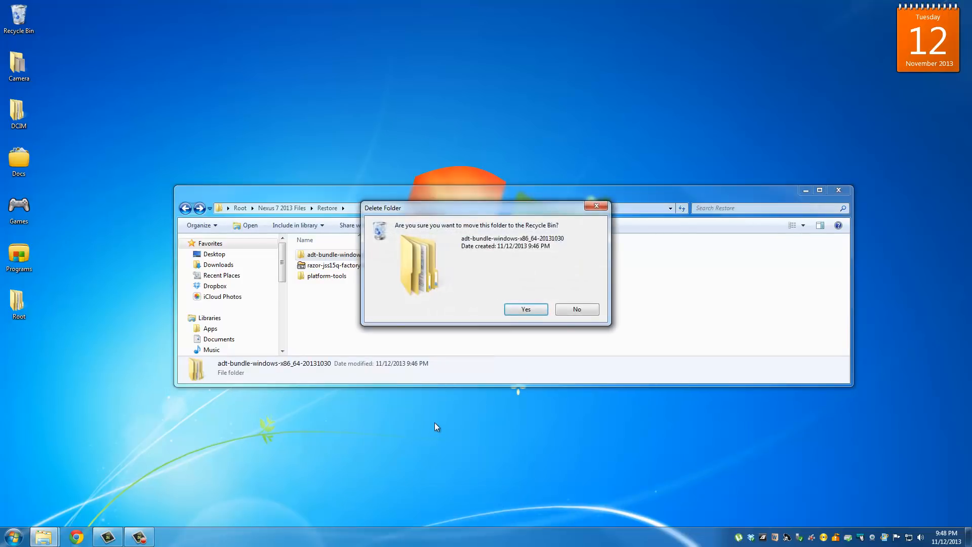
{"action": "mouse_move", "coordinate": [525, 309]}
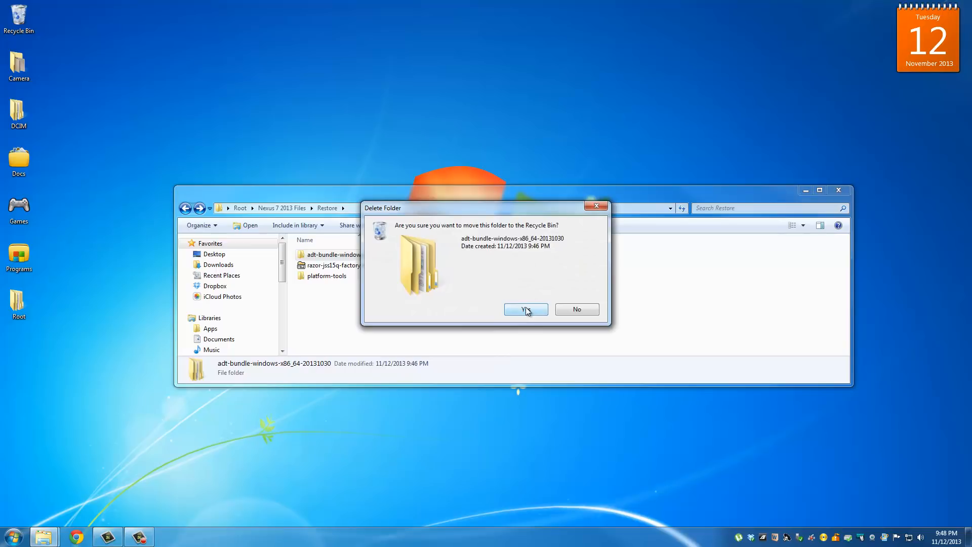
Confirm both Delete Folder prompts to permanently remove the adt-bundle folder
{"action": "left_click", "coordinate": [526, 309]}
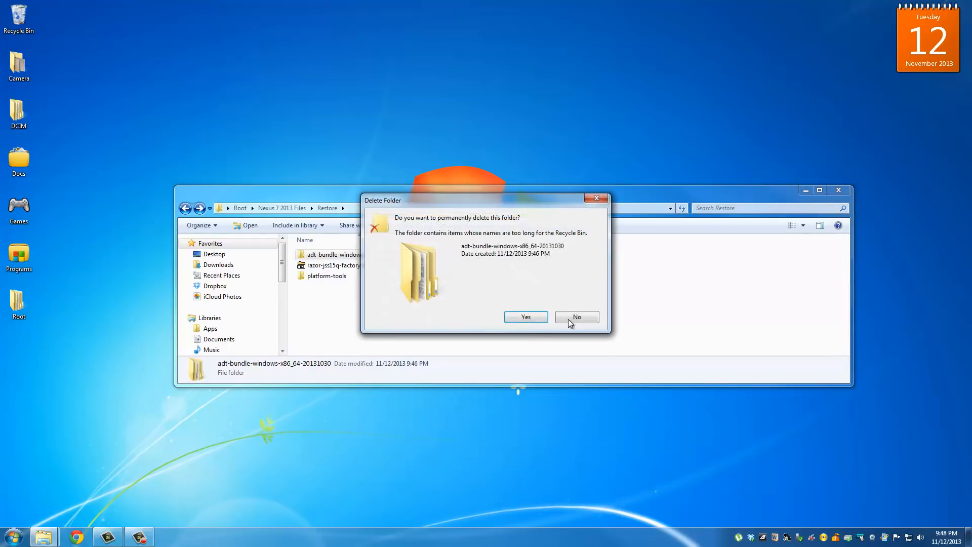
{"action": "left_click", "coordinate": [525, 317]}
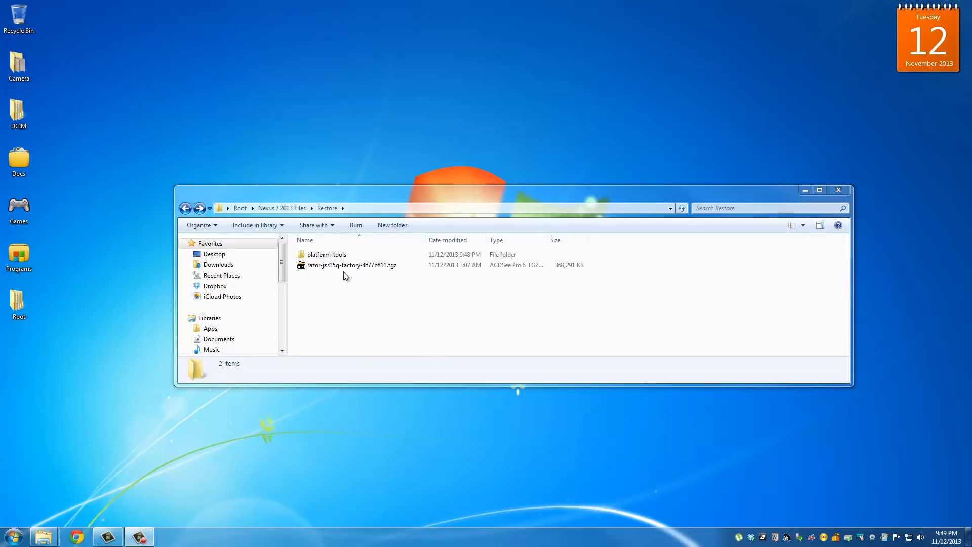
Extract the razor .tgz with 7-Zip, open its folder, and begin extracting the .tar
{"action": "left_click", "coordinate": [349, 265]}
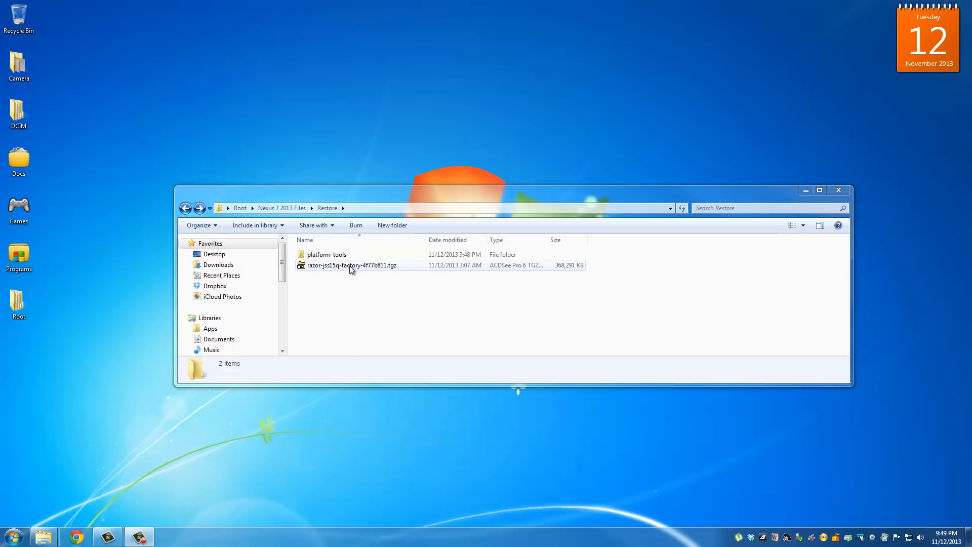
{"action": "mouse_move", "coordinate": [342, 270]}
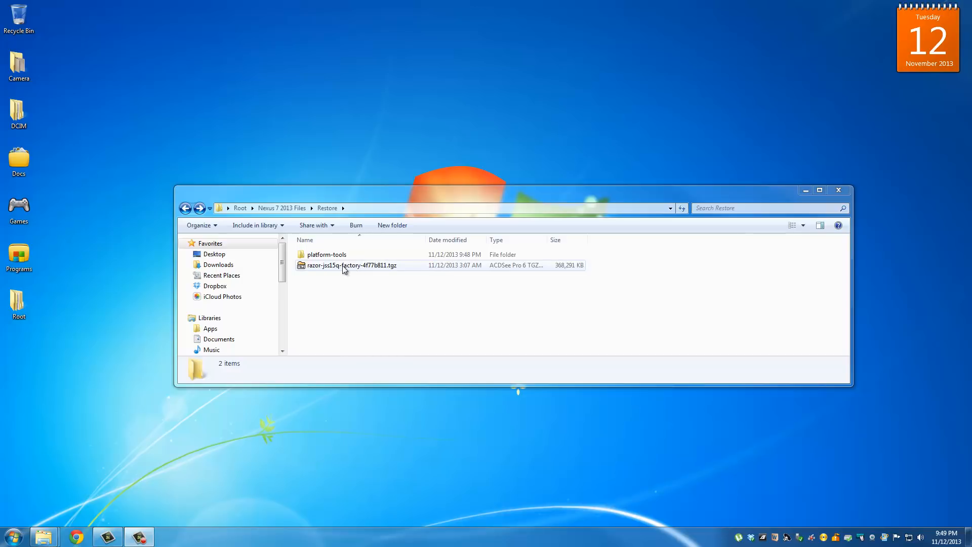
{"action": "right_click", "coordinate": [351, 265]}
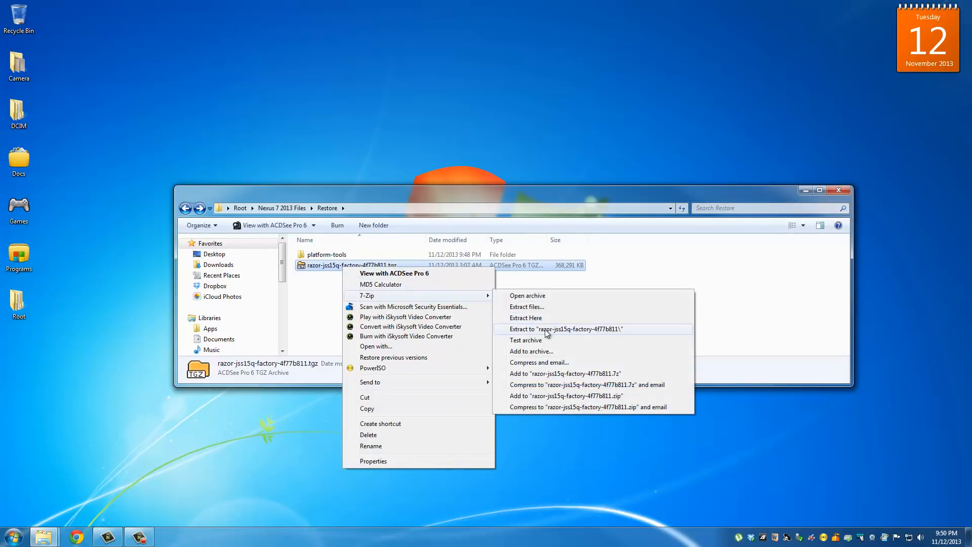
{"action": "left_click", "coordinate": [565, 328]}
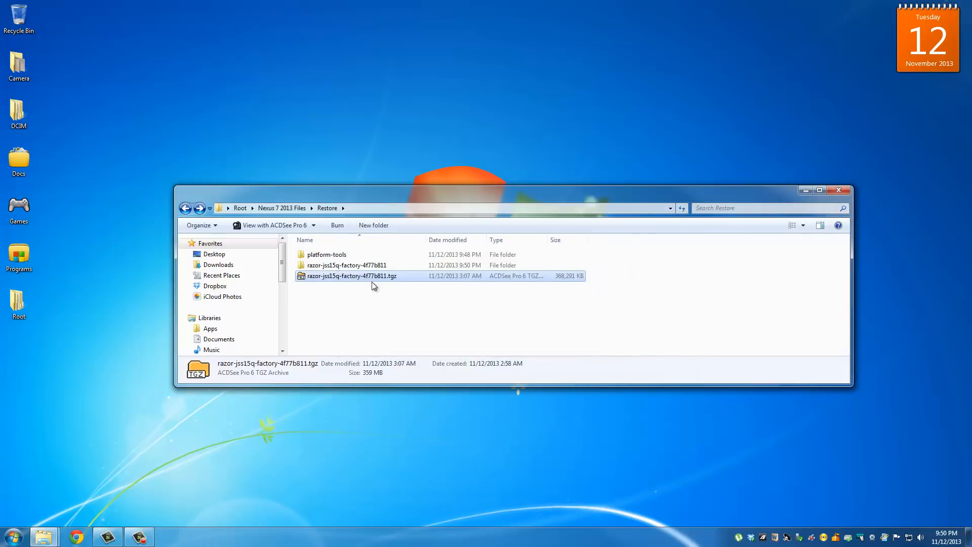
{"action": "double_click", "coordinate": [346, 265]}
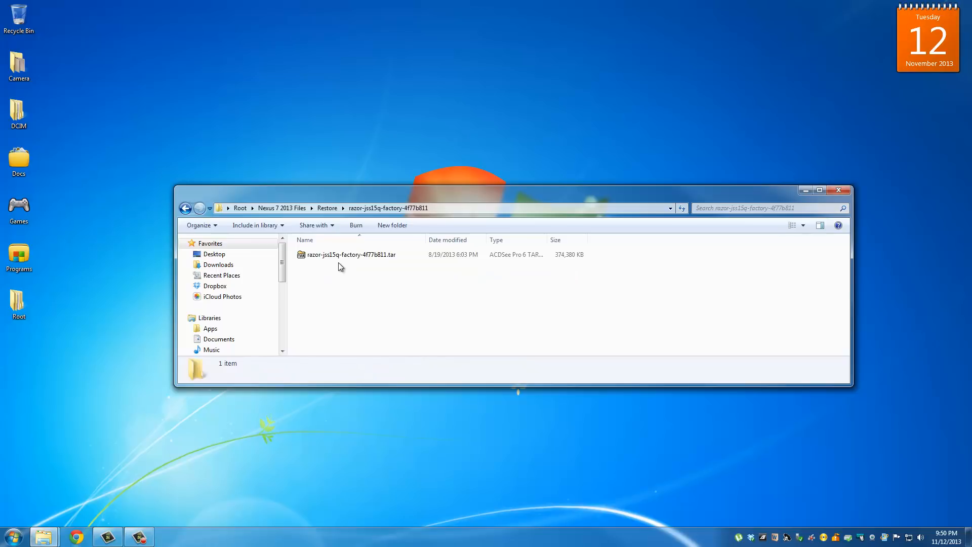
{"action": "mouse_move", "coordinate": [390, 263]}
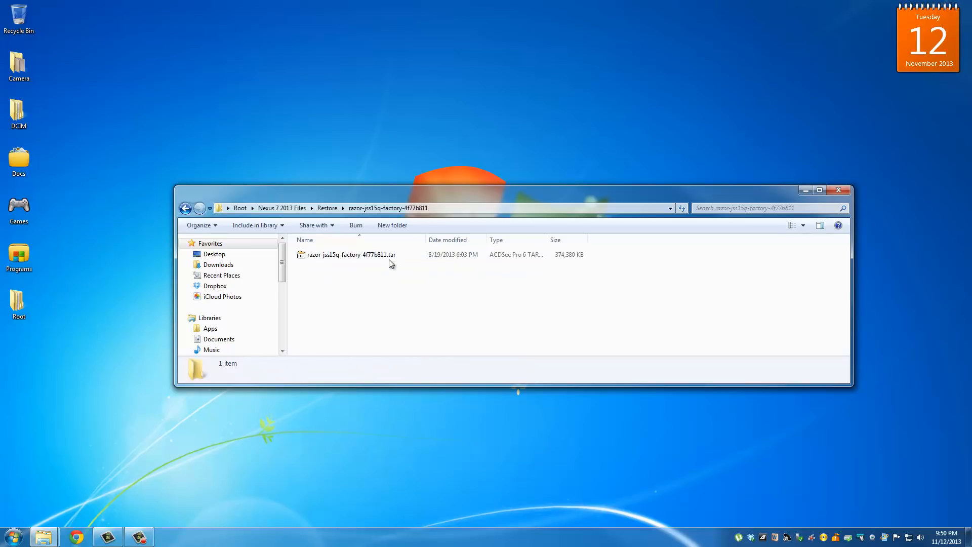
{"action": "left_click", "coordinate": [350, 254]}
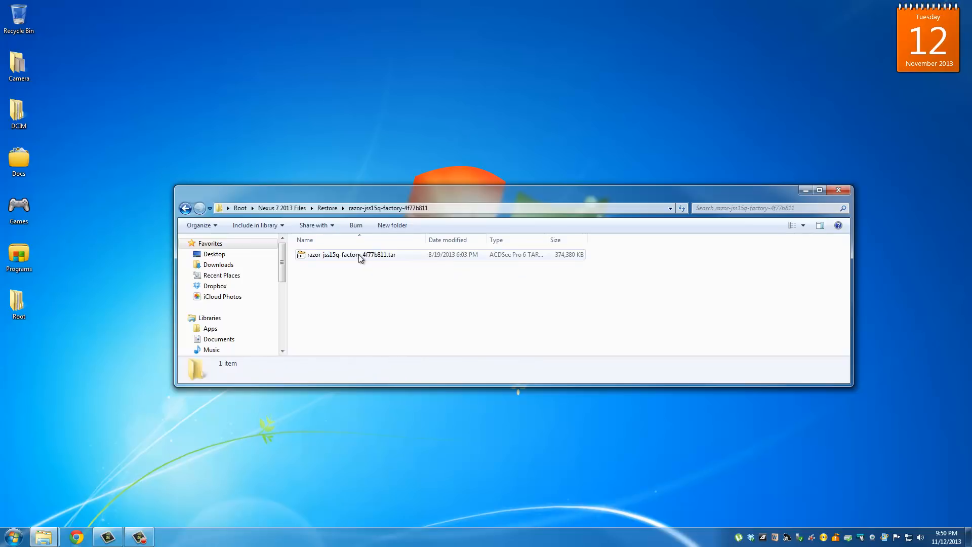
{"action": "right_click", "coordinate": [350, 255]}
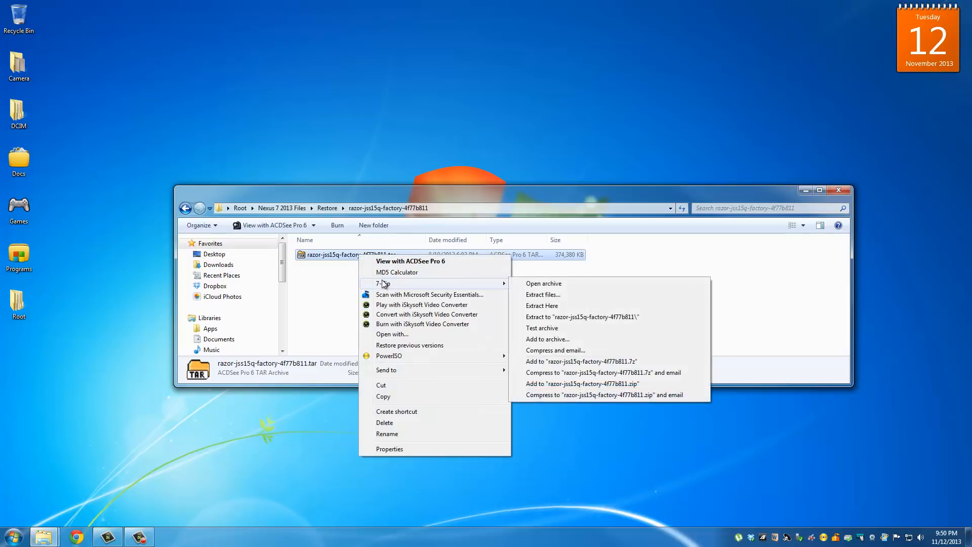
{"action": "mouse_move", "coordinate": [581, 317]}
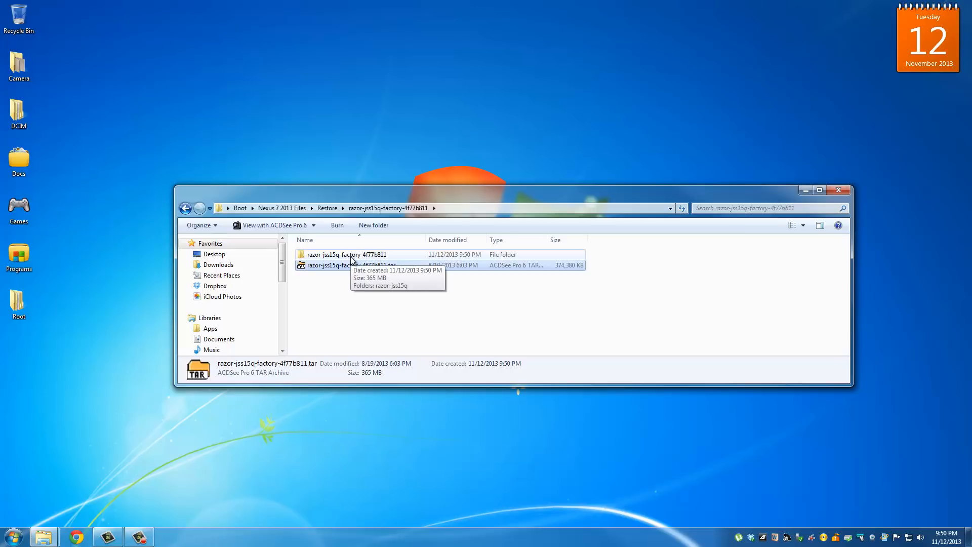
Open the tar's extracted folder and then the razor-jss15q folder inside it
{"action": "double_click", "coordinate": [346, 254]}
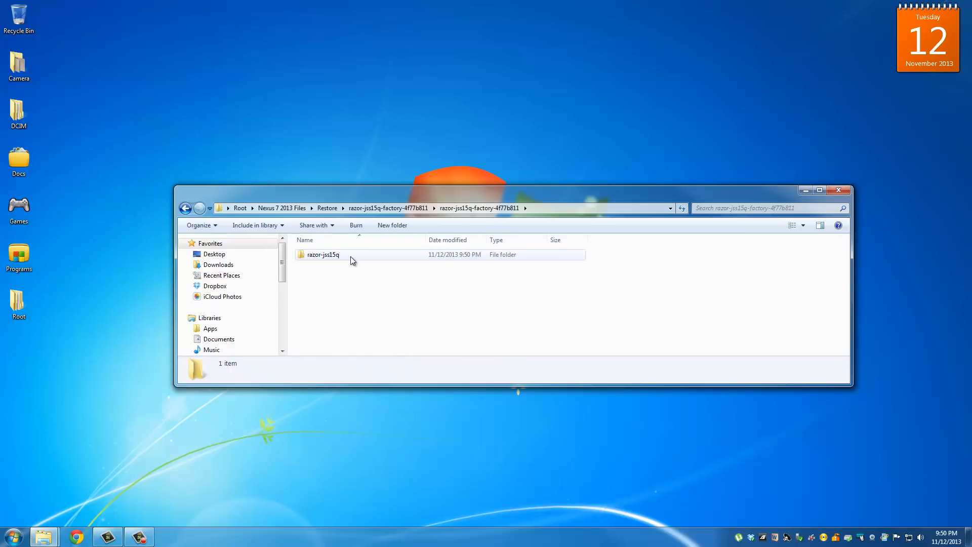
{"action": "double_click", "coordinate": [323, 254]}
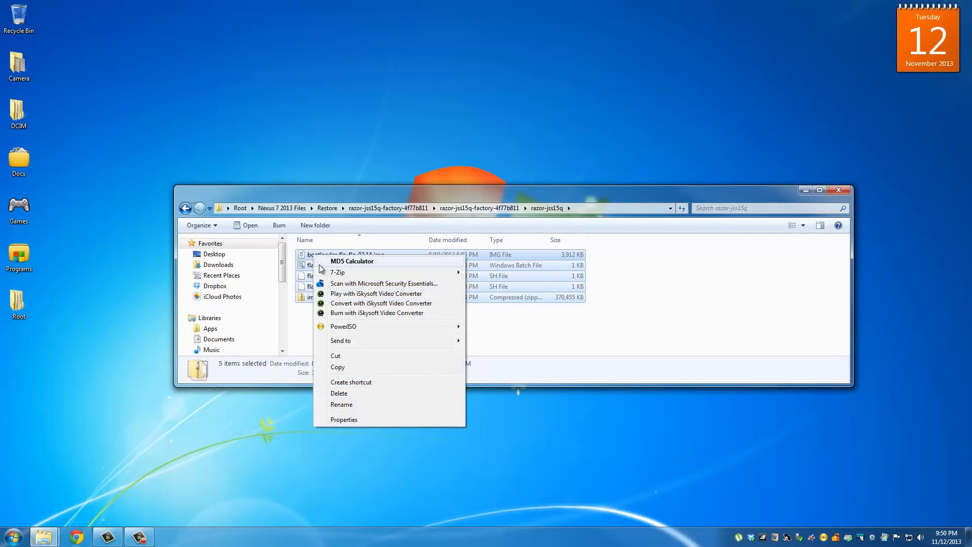
{"action": "mouse_move", "coordinate": [351, 358]}
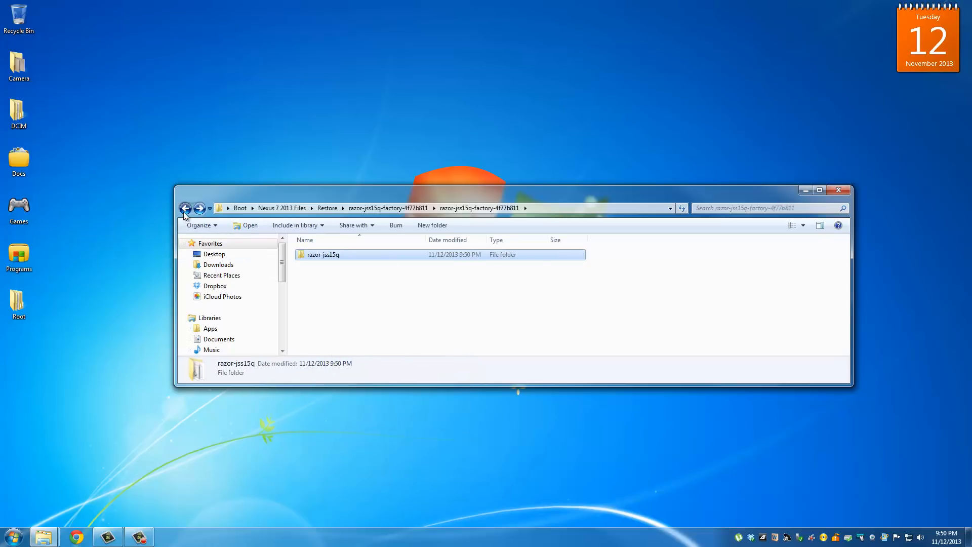
Navigate back to Restore and into platform-tools to add the factory image files
{"action": "left_click", "coordinate": [186, 207]}
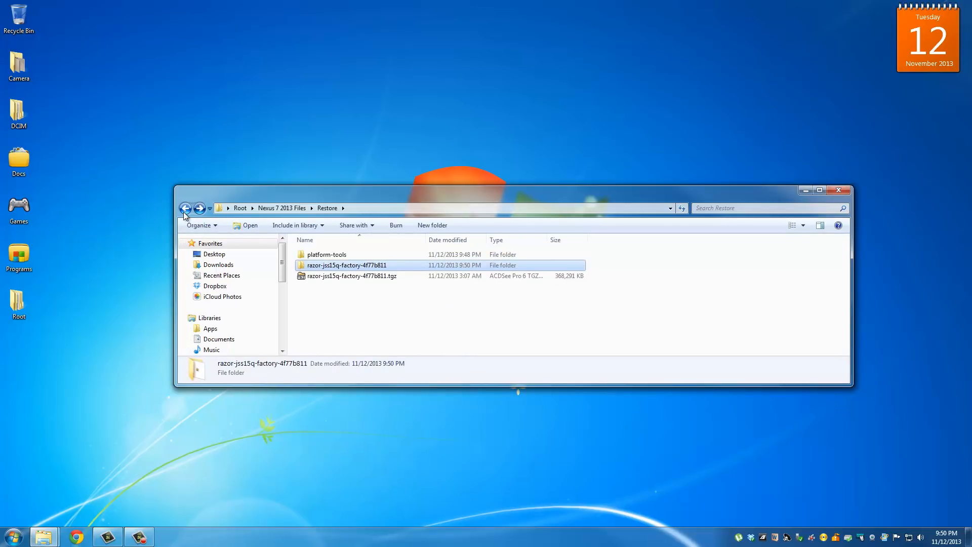
{"action": "left_click", "coordinate": [185, 207]}
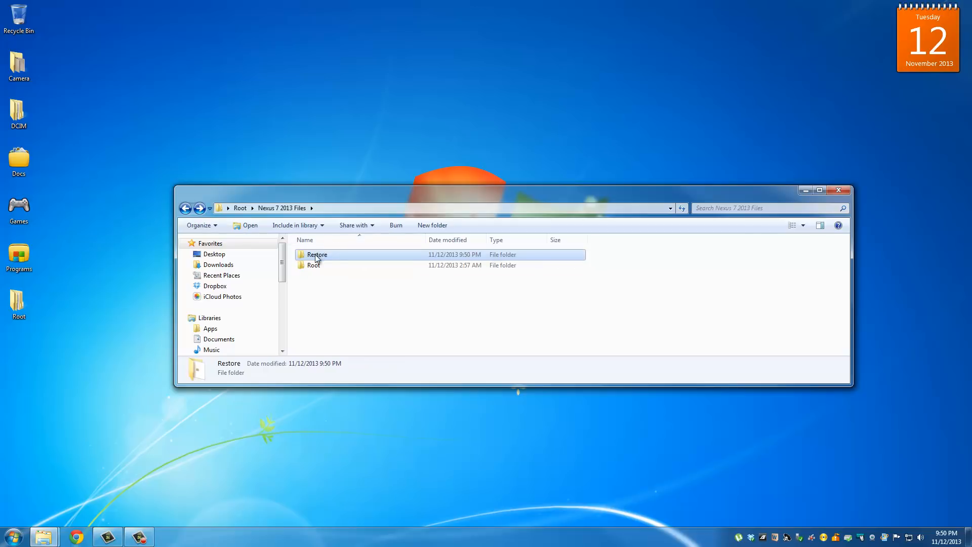
{"action": "double_click", "coordinate": [317, 254]}
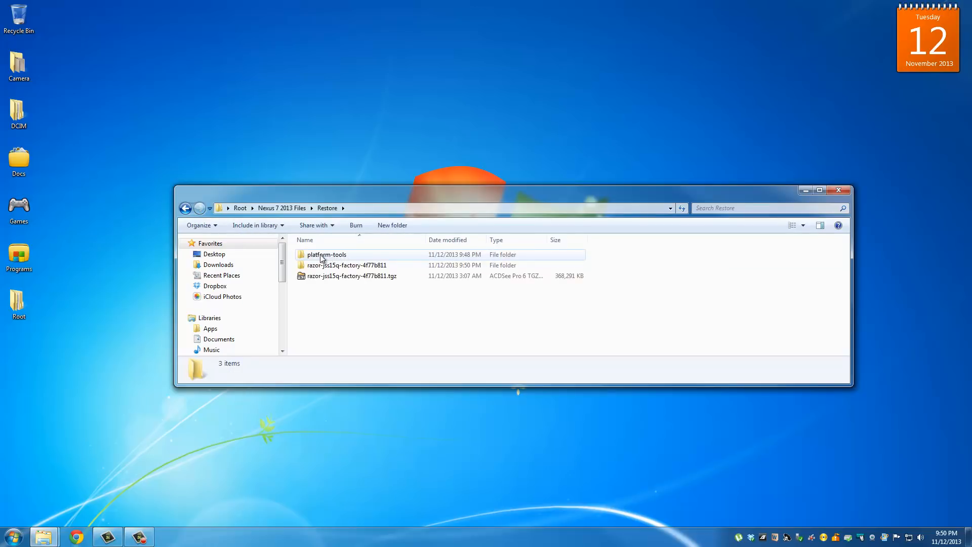
{"action": "double_click", "coordinate": [326, 254]}
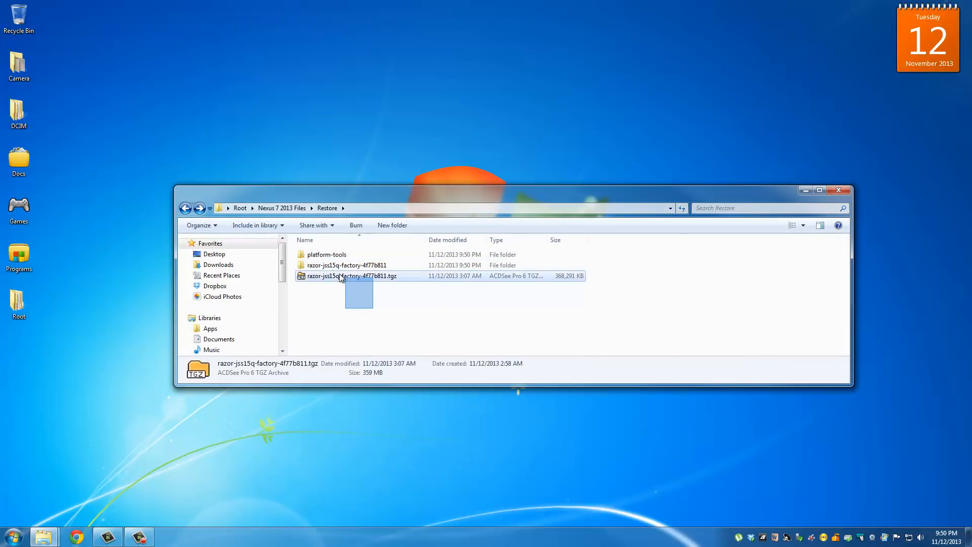
Delete the leftover factory folder and .tgz archive from Restore, then reopen platform-tools
{"action": "right_click", "coordinate": [346, 265]}
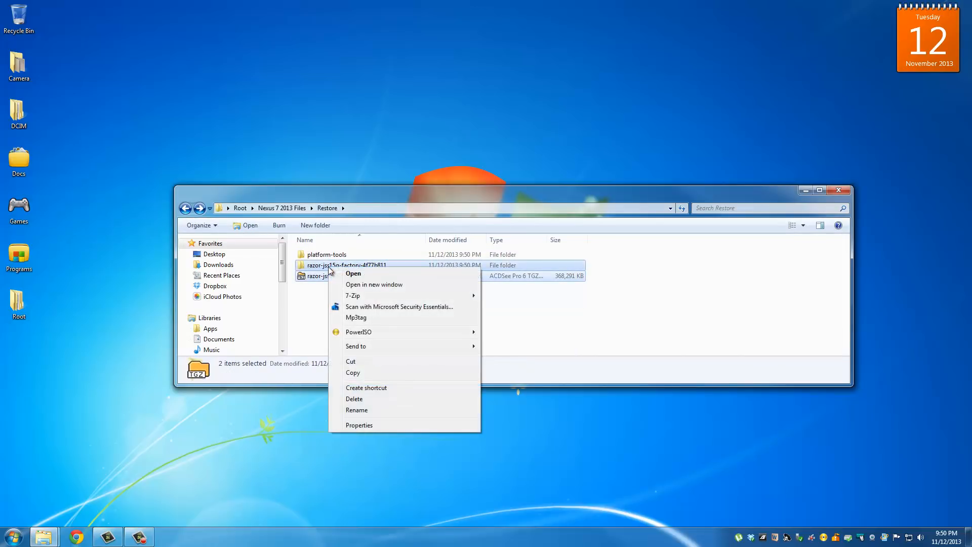
{"action": "left_click", "coordinate": [354, 398]}
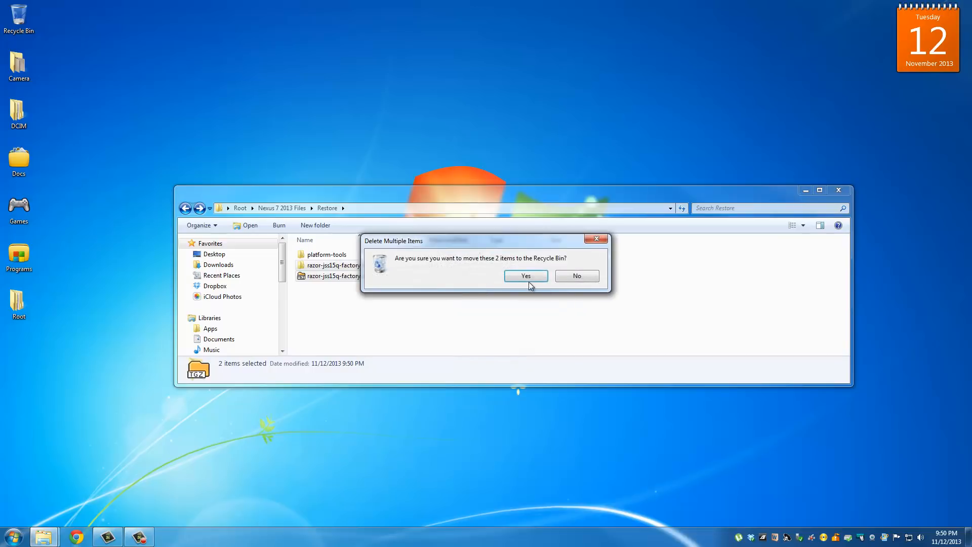
{"action": "left_click", "coordinate": [525, 276]}
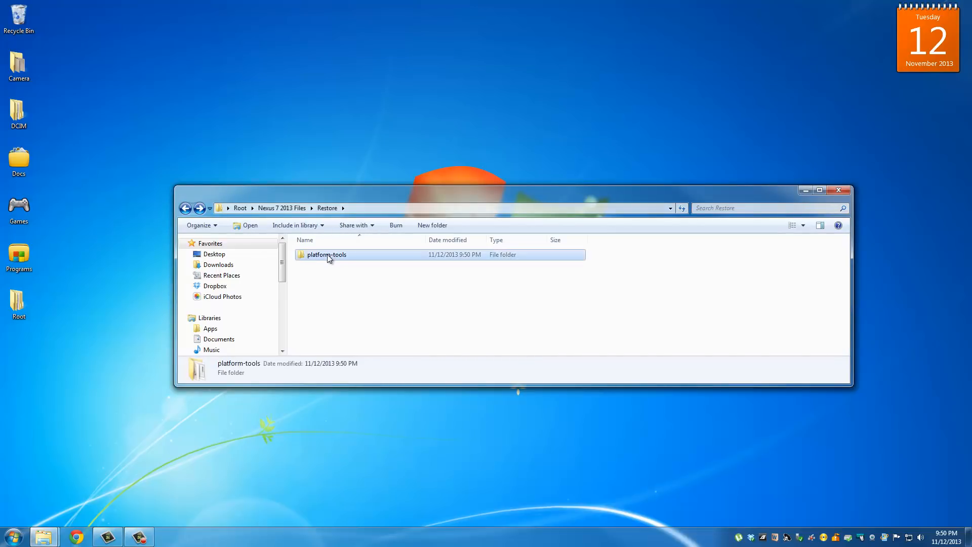
{"action": "mouse_move", "coordinate": [334, 259]}
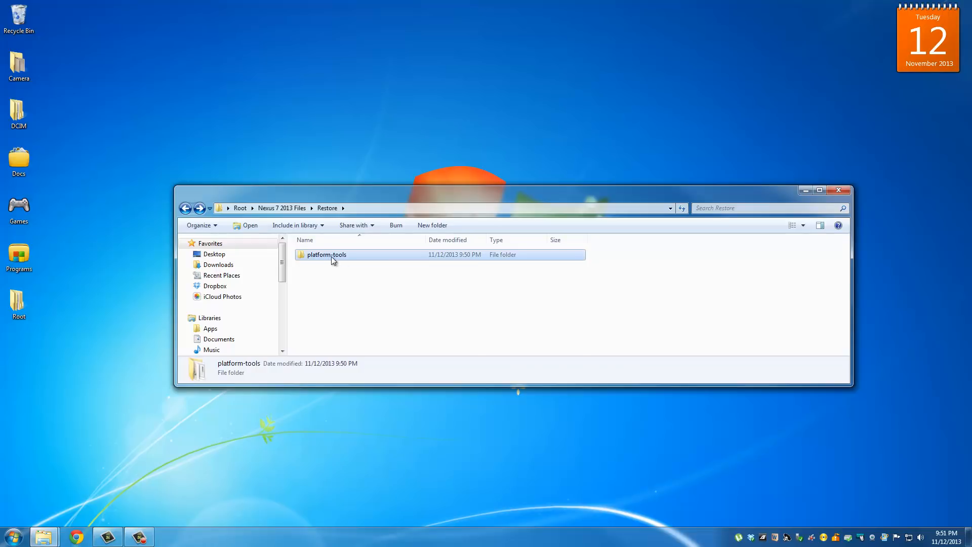
{"action": "double_click", "coordinate": [326, 254]}
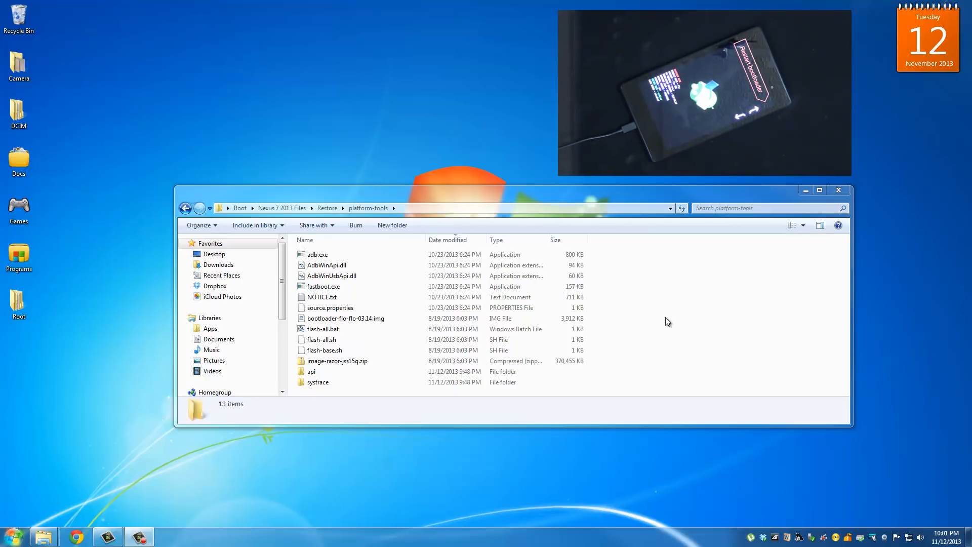
{"action": "mouse_move", "coordinate": [690, 317]}
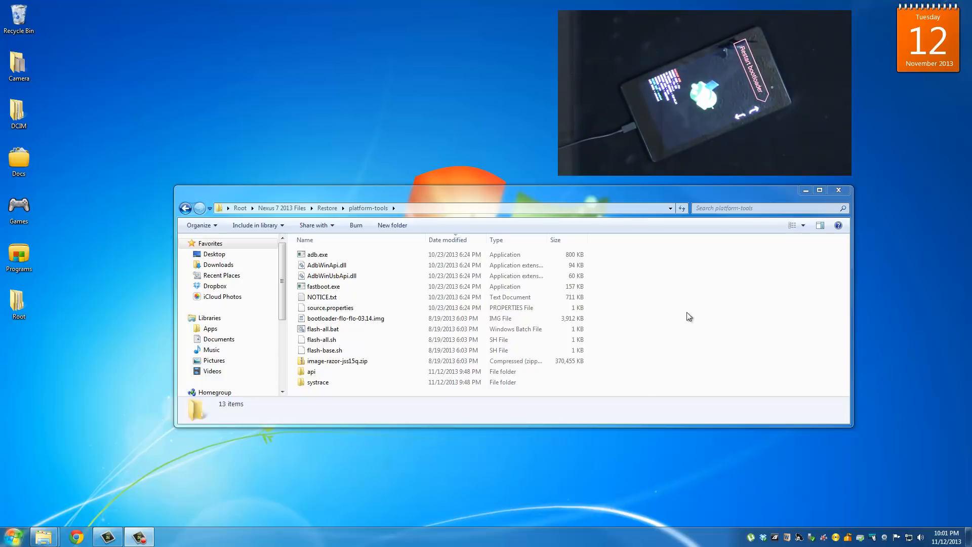
{"action": "mouse_move", "coordinate": [661, 320]}
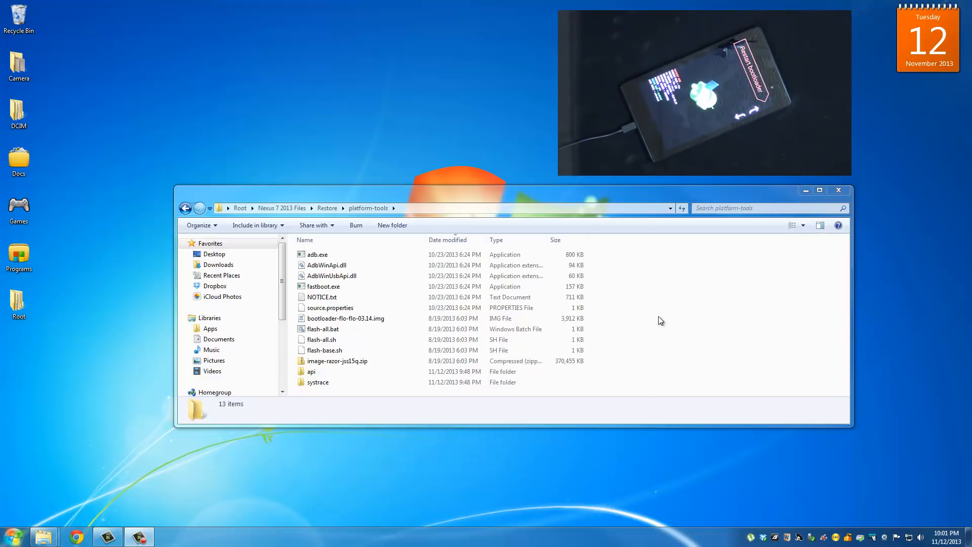
Open a command window in platform-tools and enter flash-all.bat at the prompt
{"action": "right_click", "coordinate": [660, 321]}
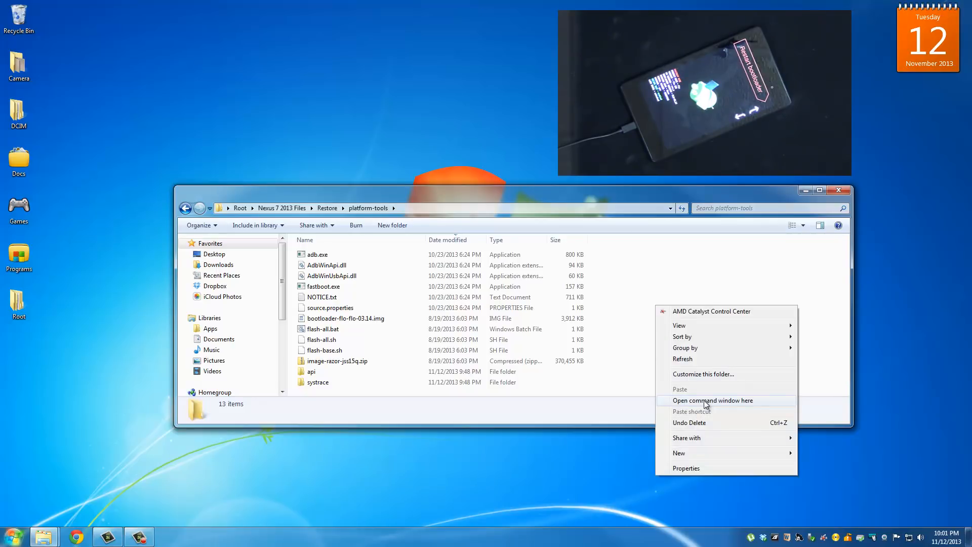
{"action": "left_click", "coordinate": [712, 400]}
{"action": "type", "text": "flash-"}
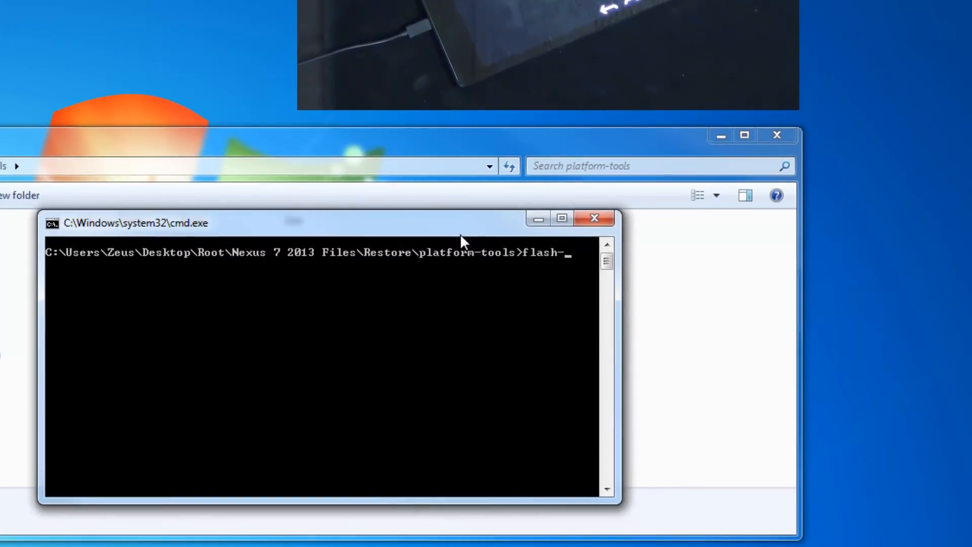
{"action": "type", "text": "all."}
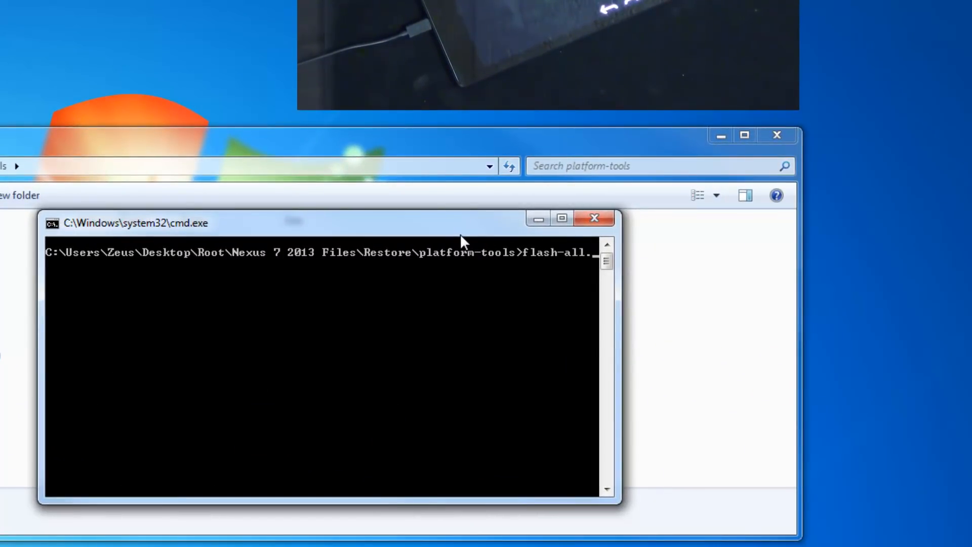
{"action": "type", "text": "bat"}
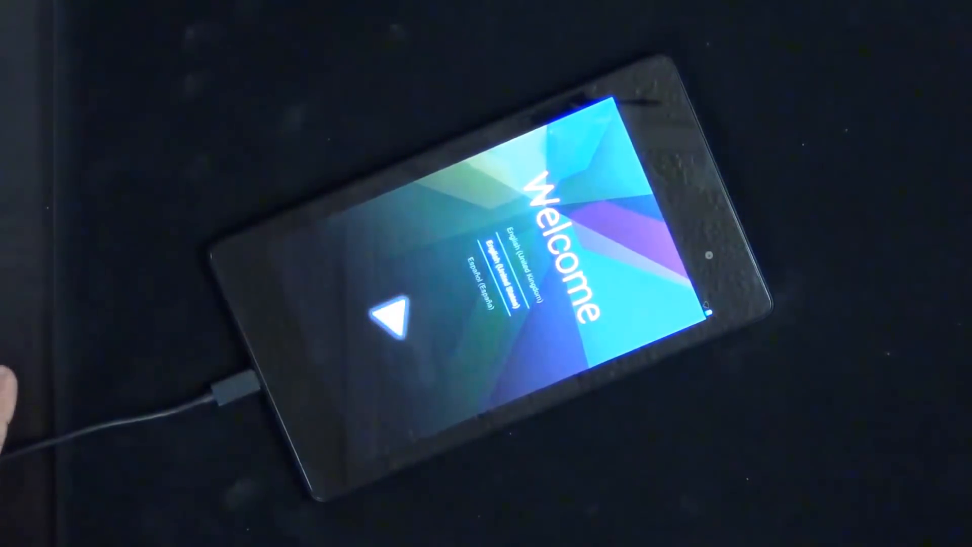
Bring the Explorer window showing platform-tools back to the front
{"action": "left_click", "coordinate": [389, 315]}
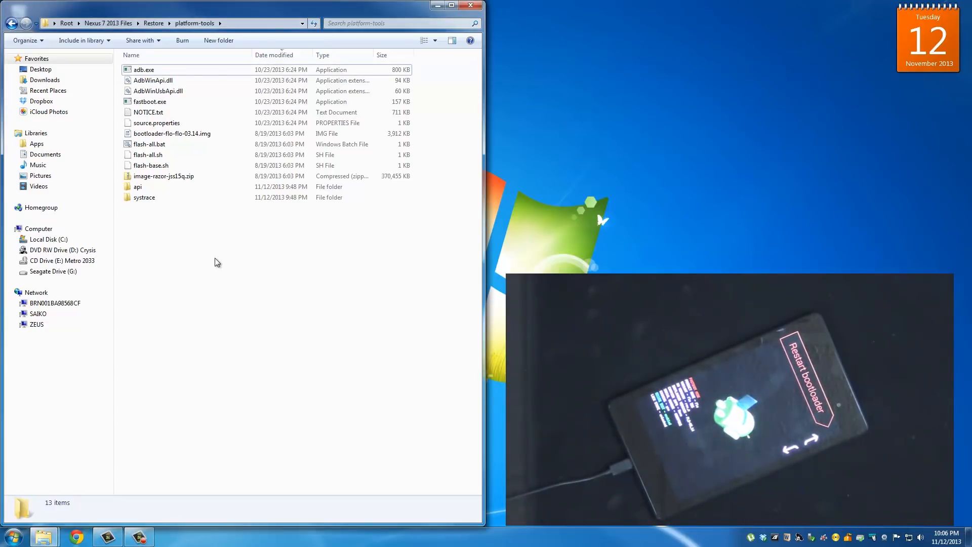
{"action": "mouse_move", "coordinate": [199, 268]}
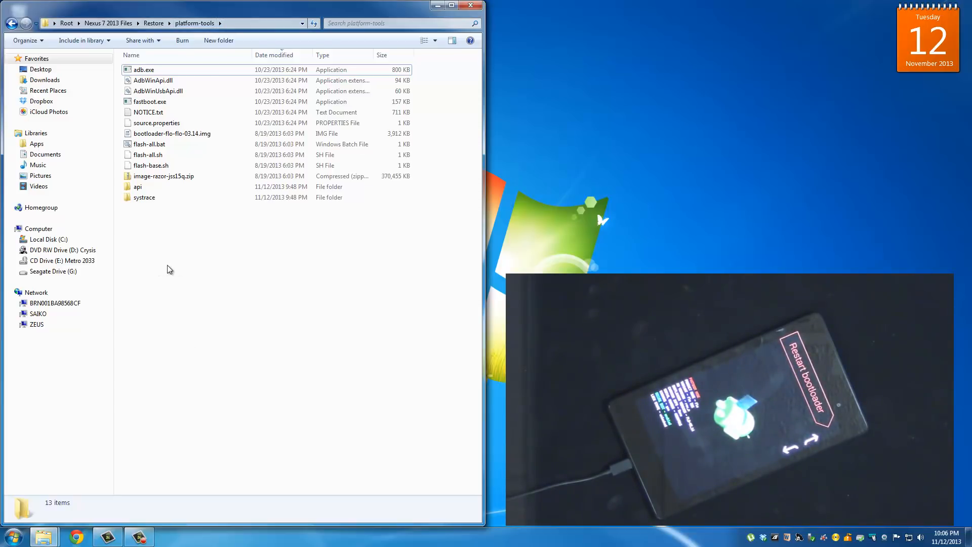
Run fastboot oem lock from a command window opened in platform-tools
{"action": "right_click", "coordinate": [169, 269]}
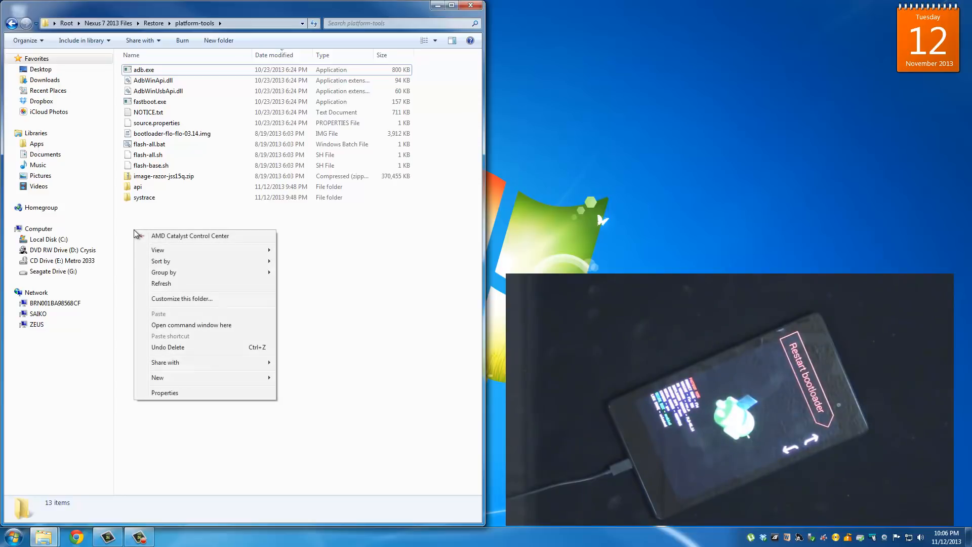
{"action": "mouse_move", "coordinate": [180, 284]}
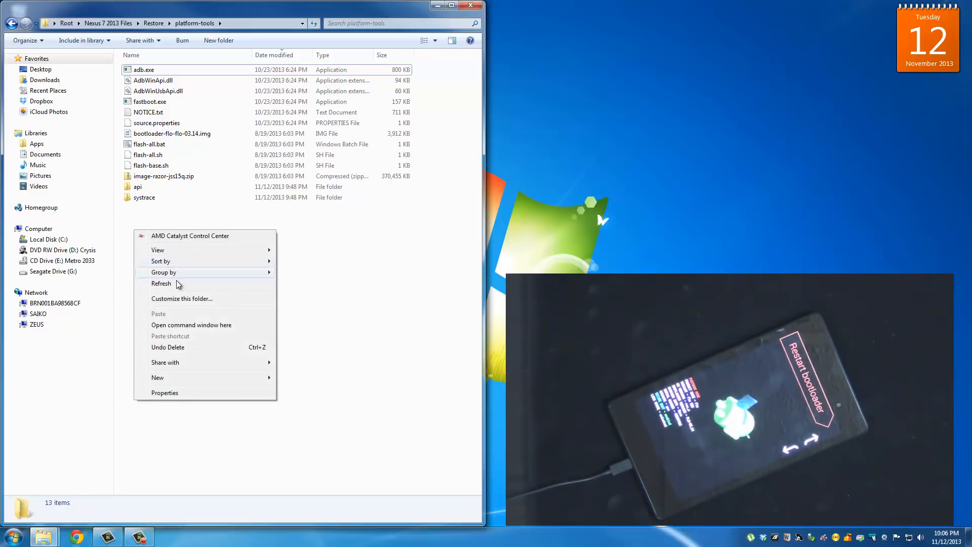
{"action": "mouse_move", "coordinate": [180, 327]}
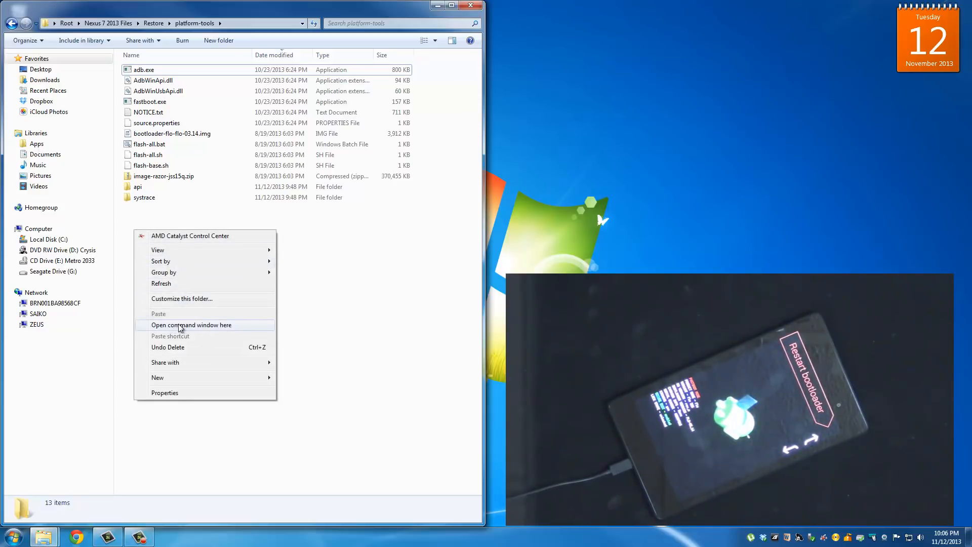
{"action": "left_click", "coordinate": [191, 326]}
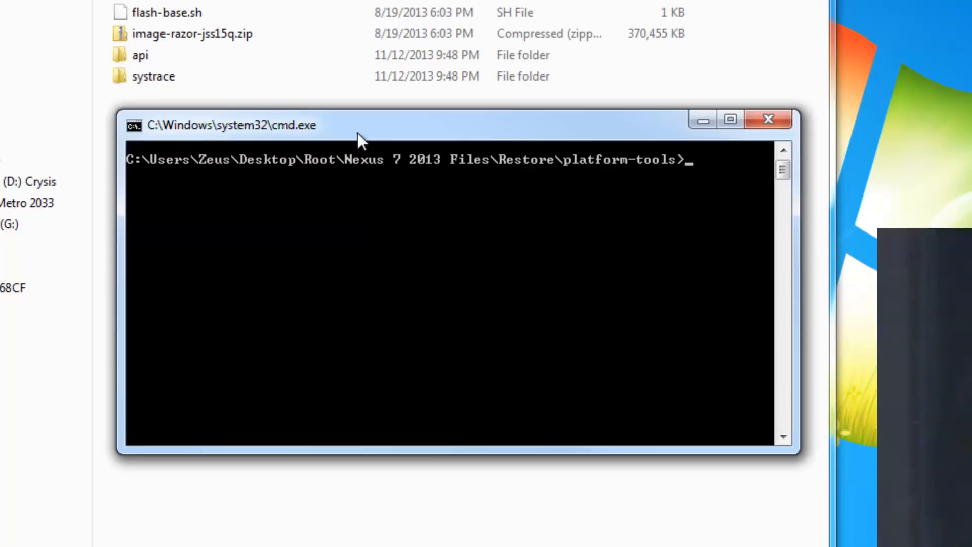
{"action": "type", "text": "fastboot oem loc"}
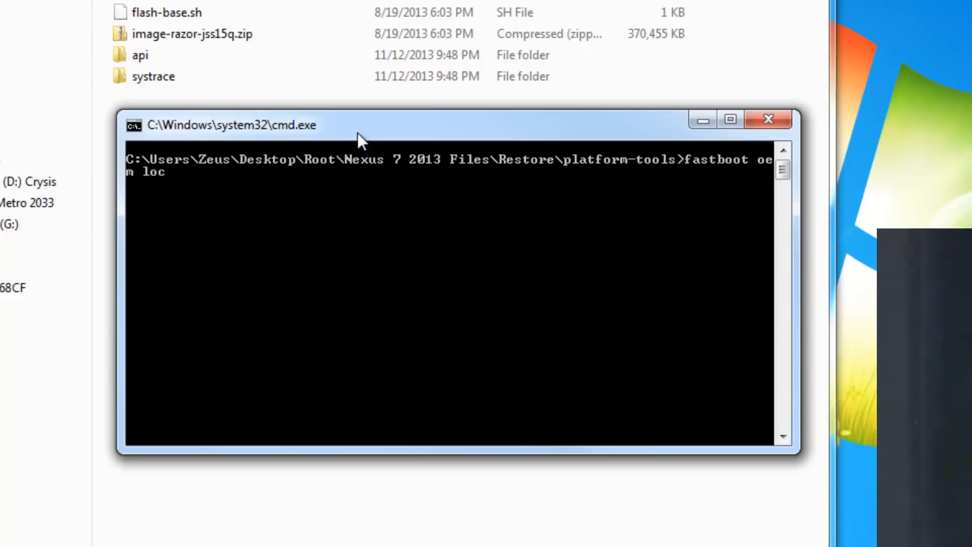
{"action": "type", "text": "k"}
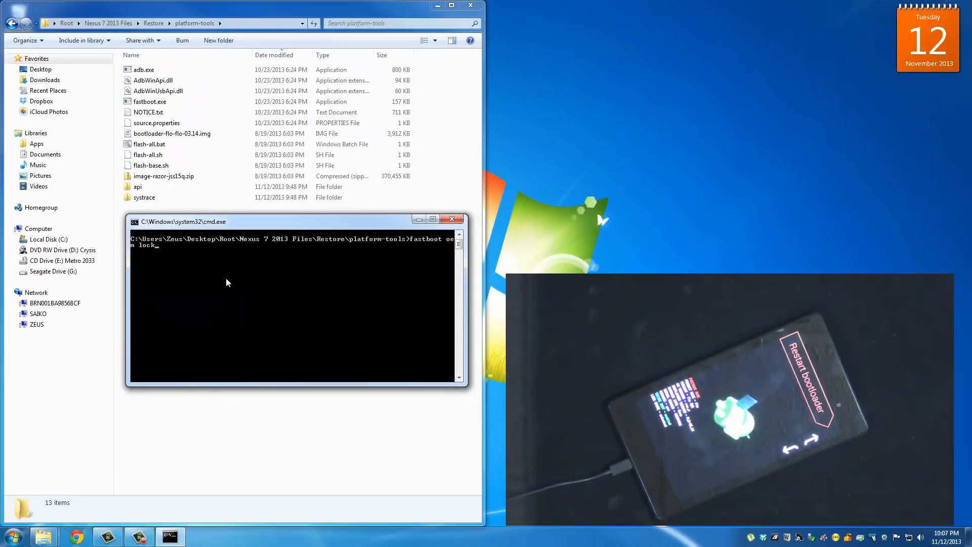
{"action": "key", "text": "Return"}
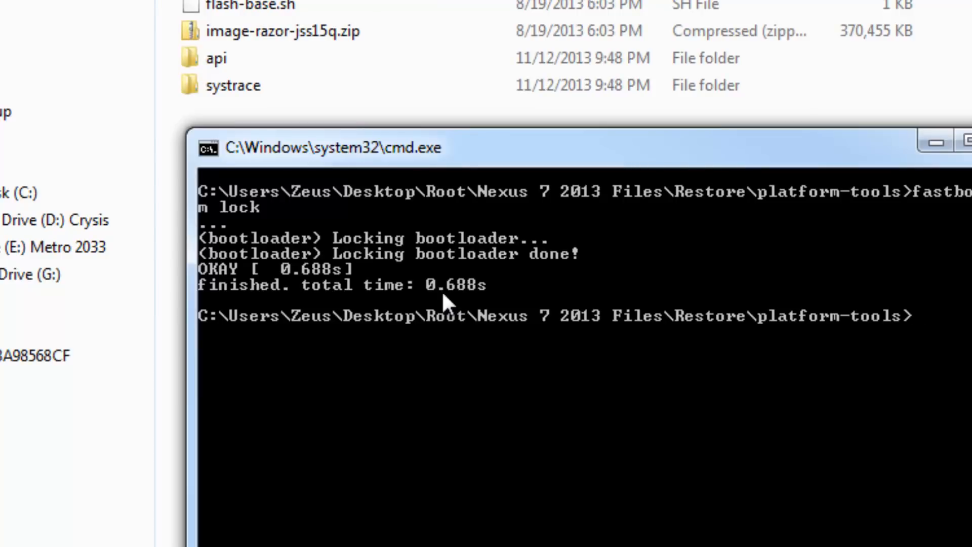
{"action": "mouse_move", "coordinate": [439, 205]}
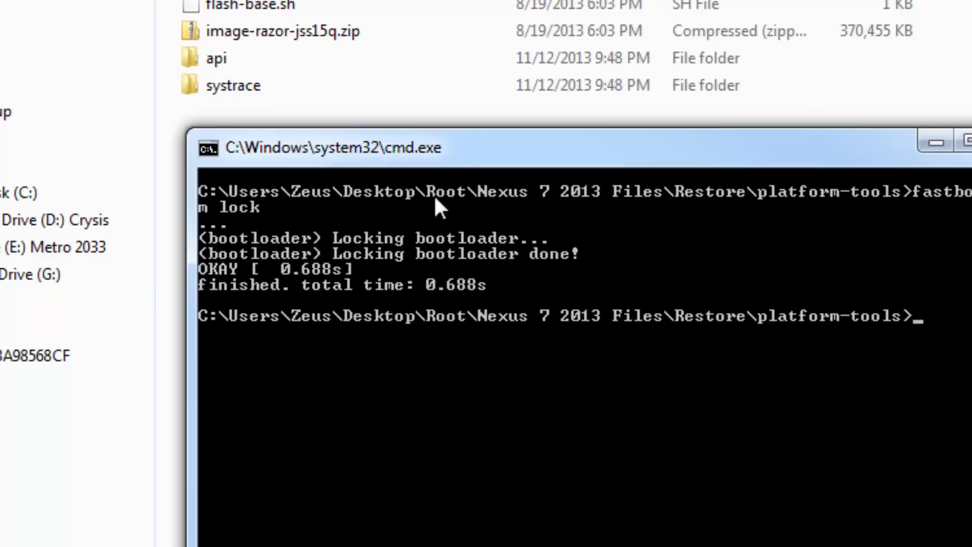